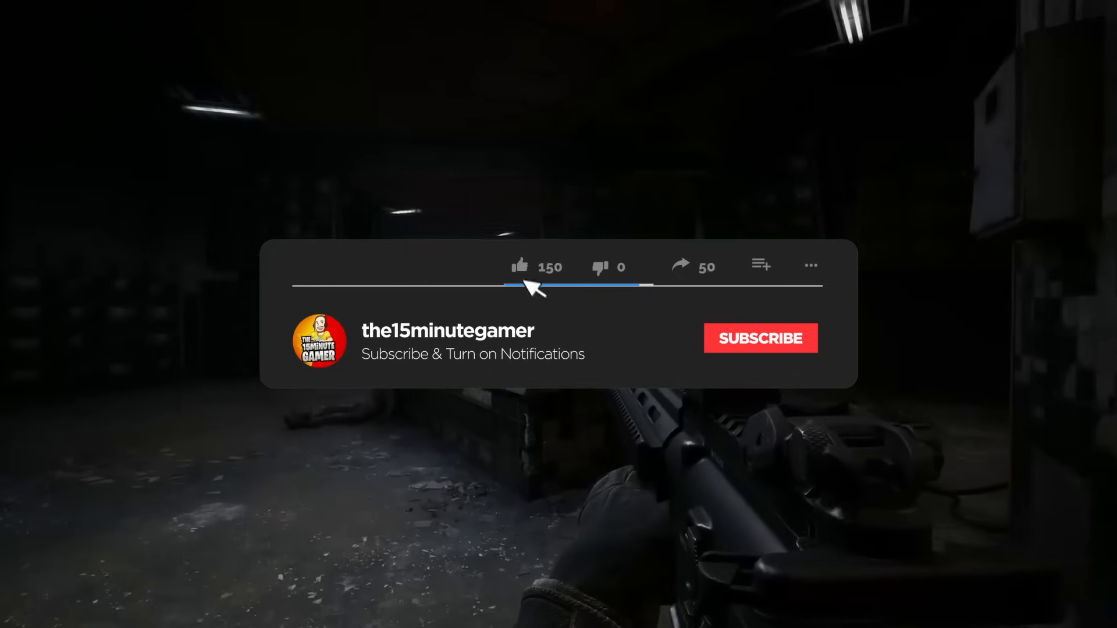
Step: Bring up Six Days in Fallujah's Manage options in the Steam library, revealing Browse local files
click(759, 338)
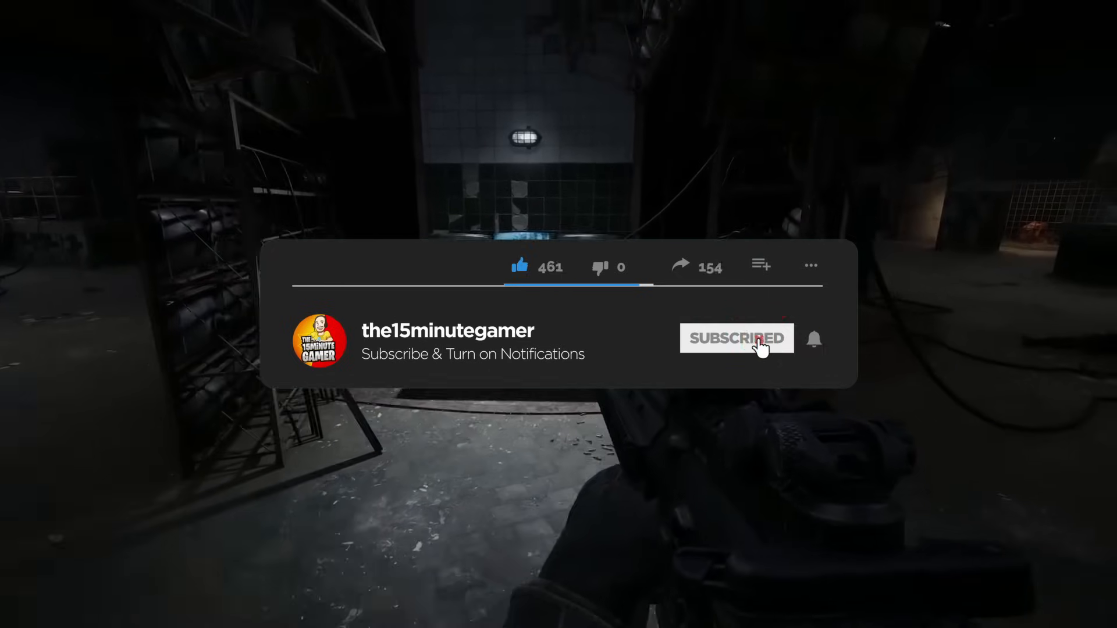
click(814, 339)
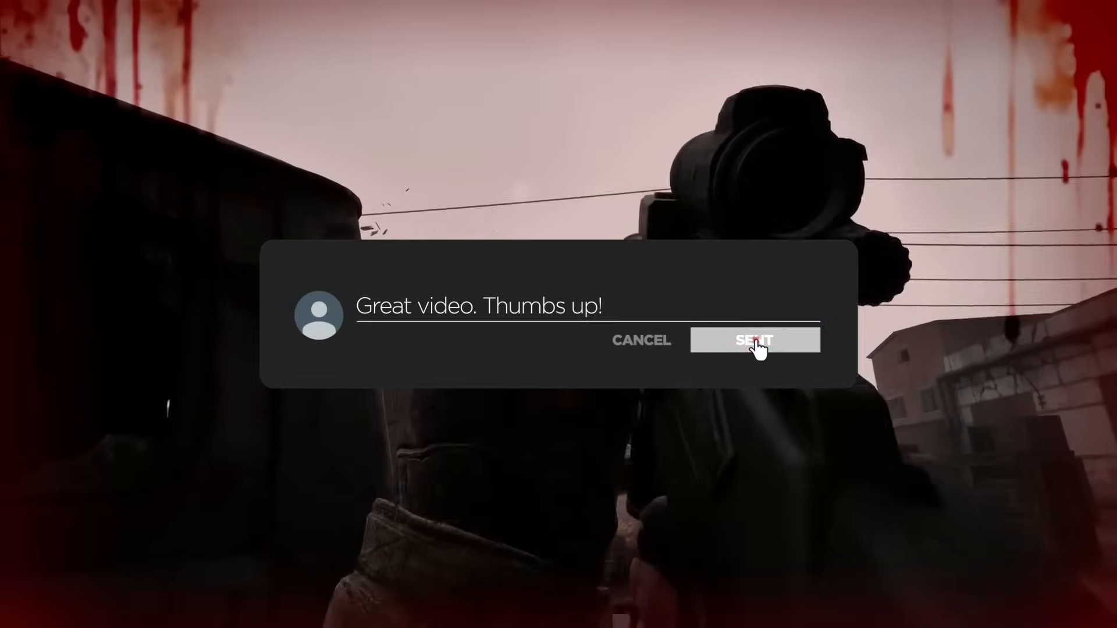
click(753, 339)
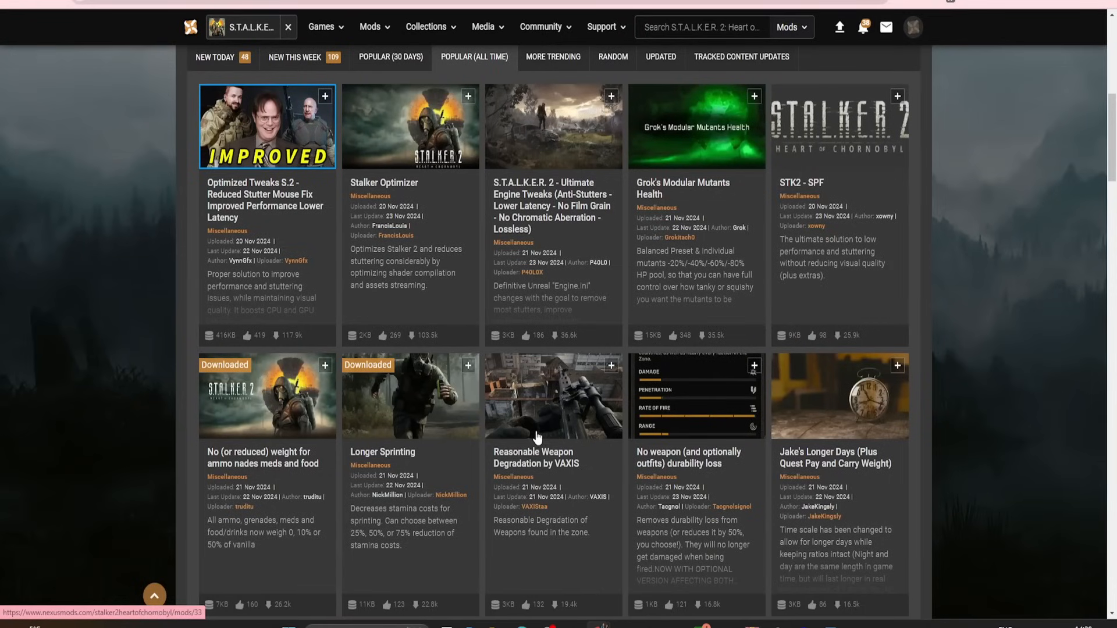
mouse_move(535, 424)
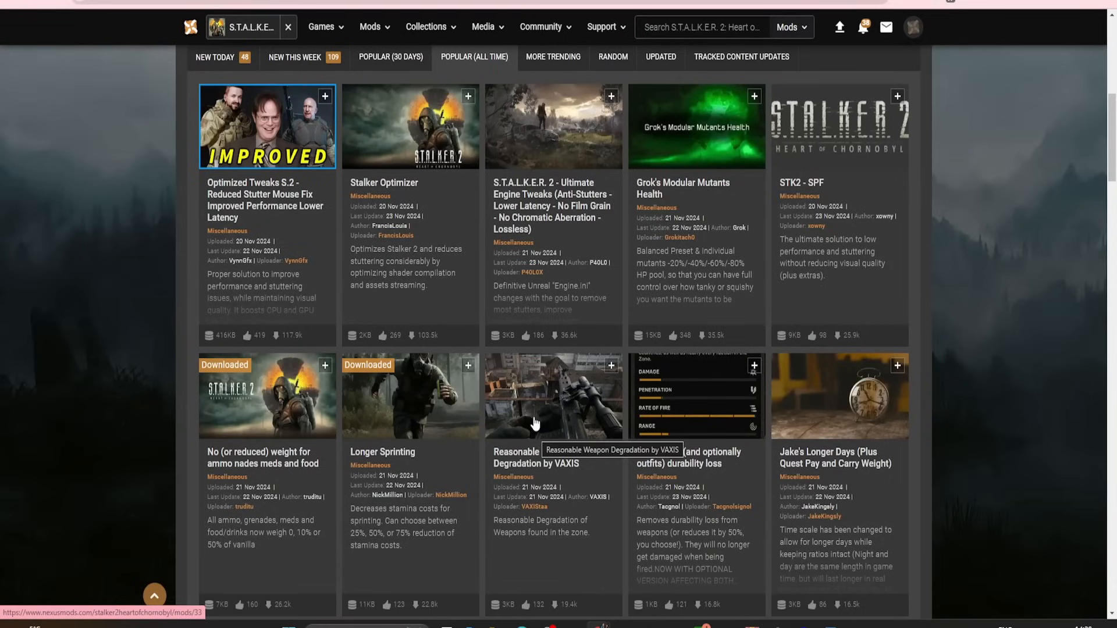
mouse_move(124, 12)
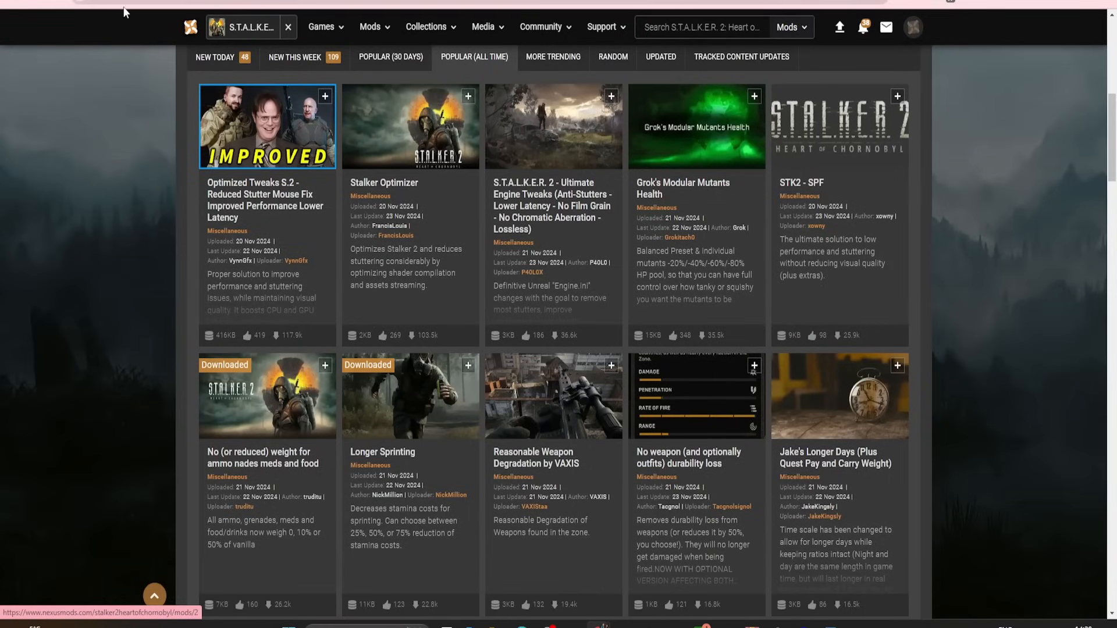
mouse_move(359, 178)
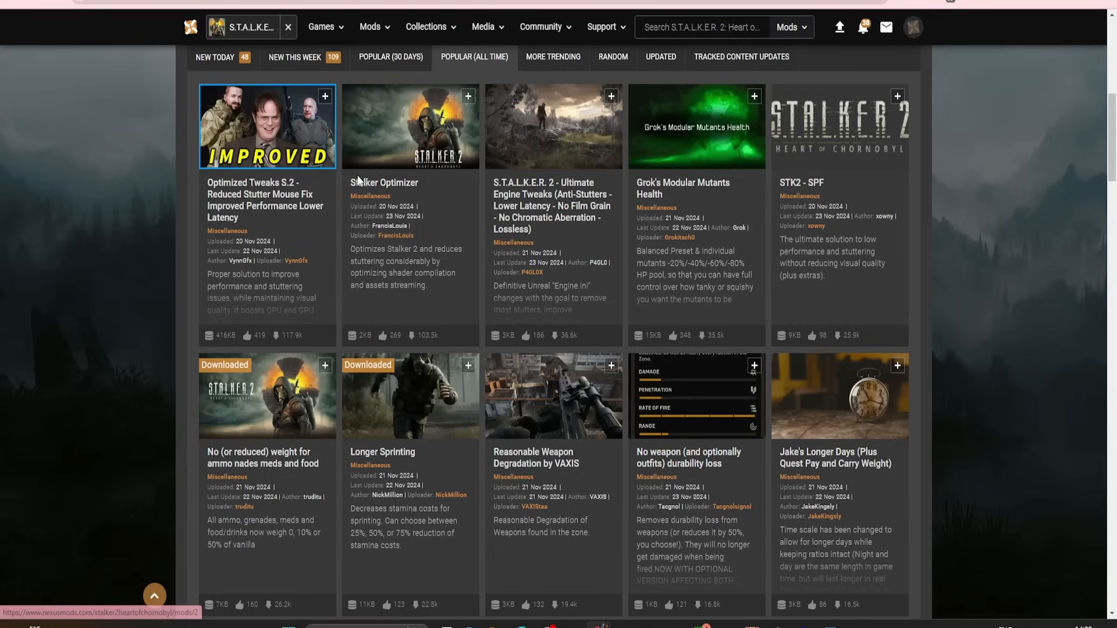
mouse_move(359, 182)
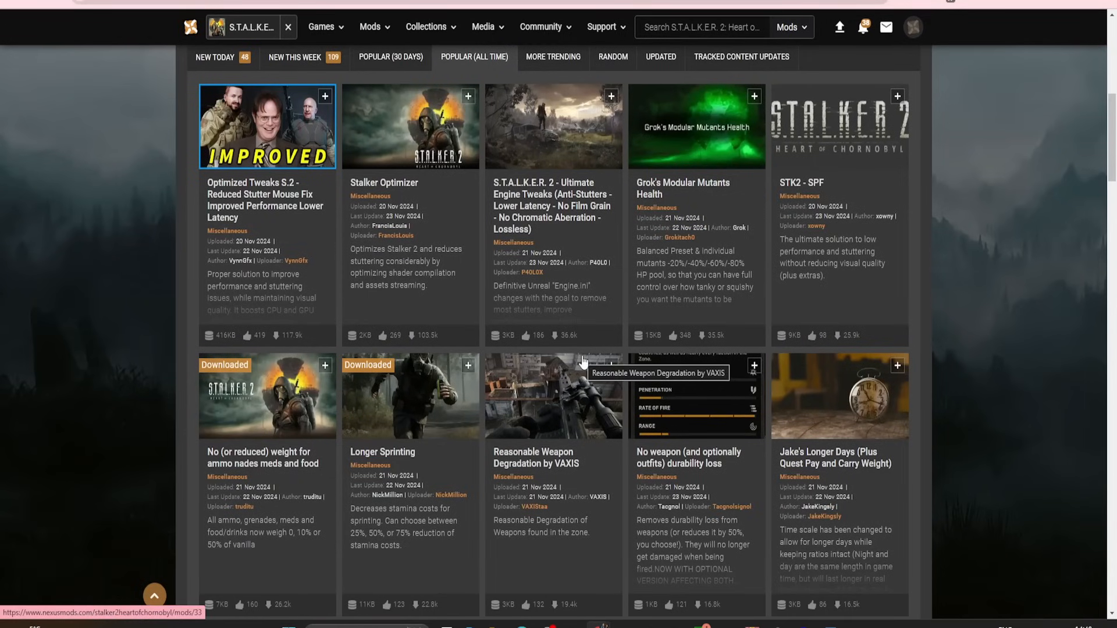
mouse_move(562, 406)
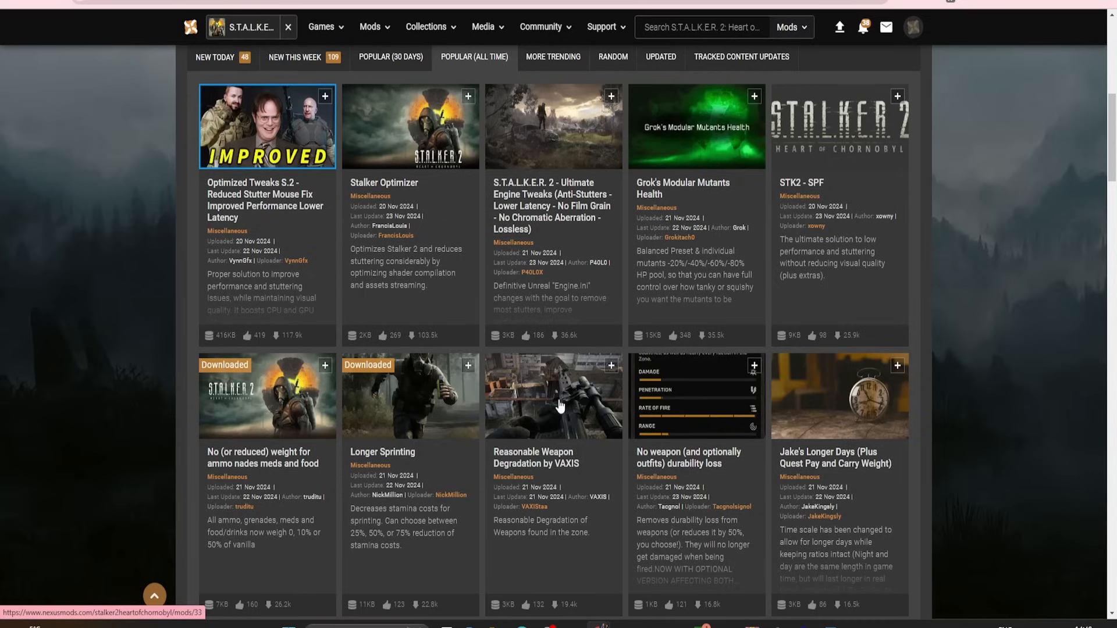
mouse_move(575, 451)
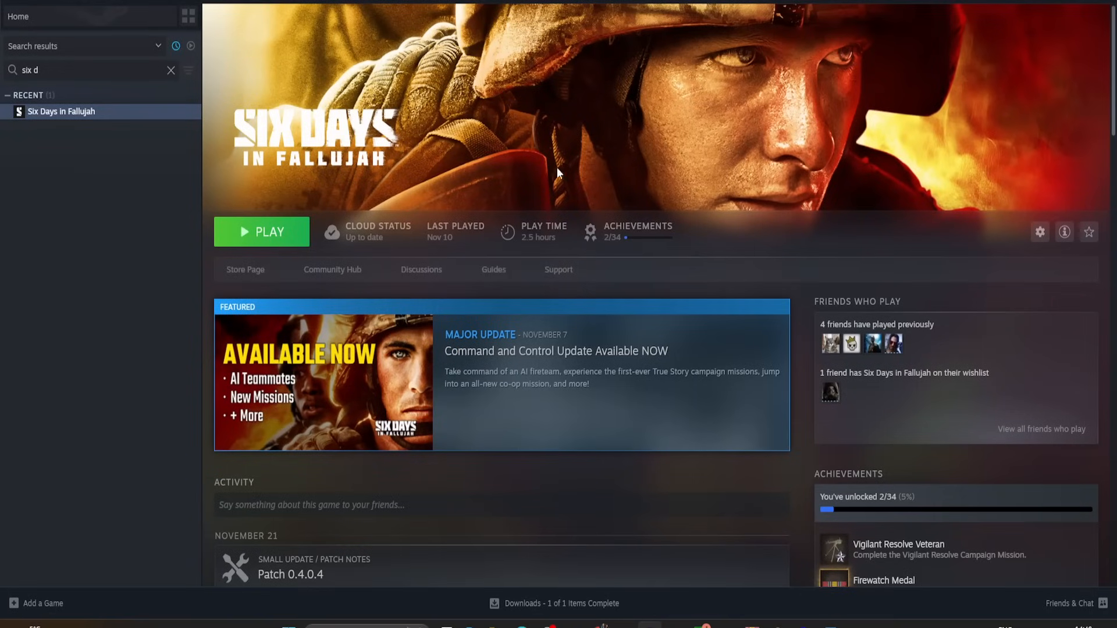
mouse_move(385, 306)
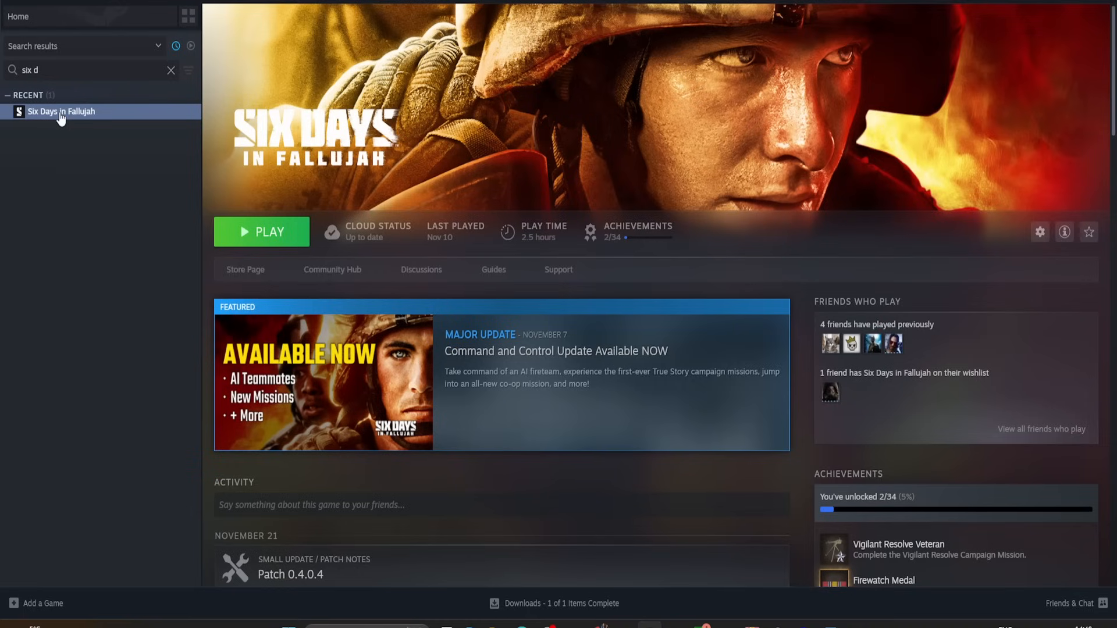
right_click(61, 111)
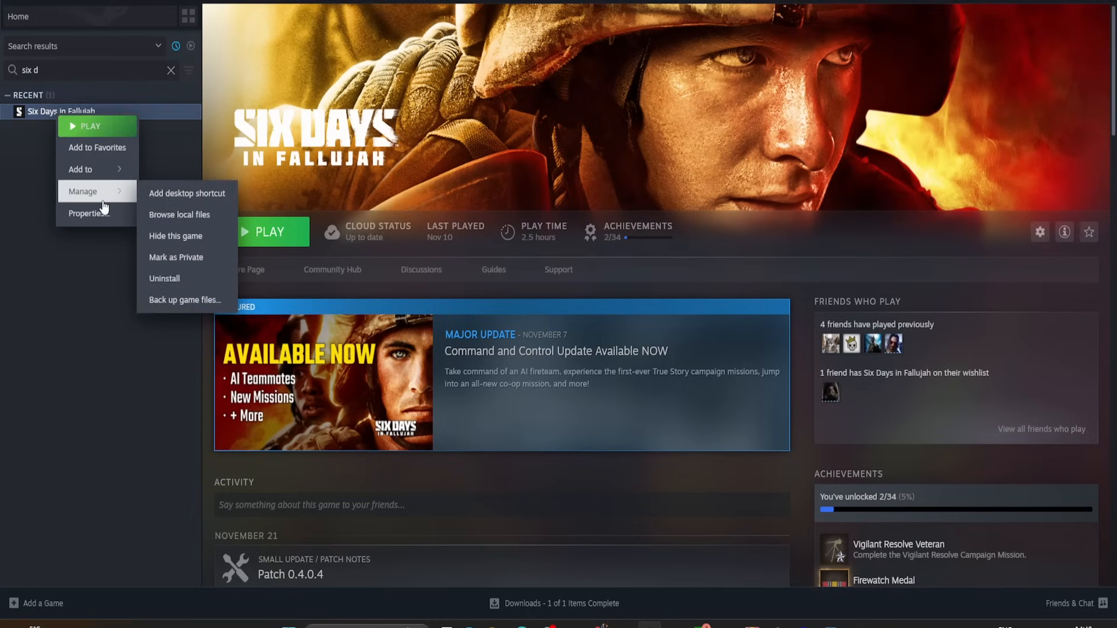
click(180, 214)
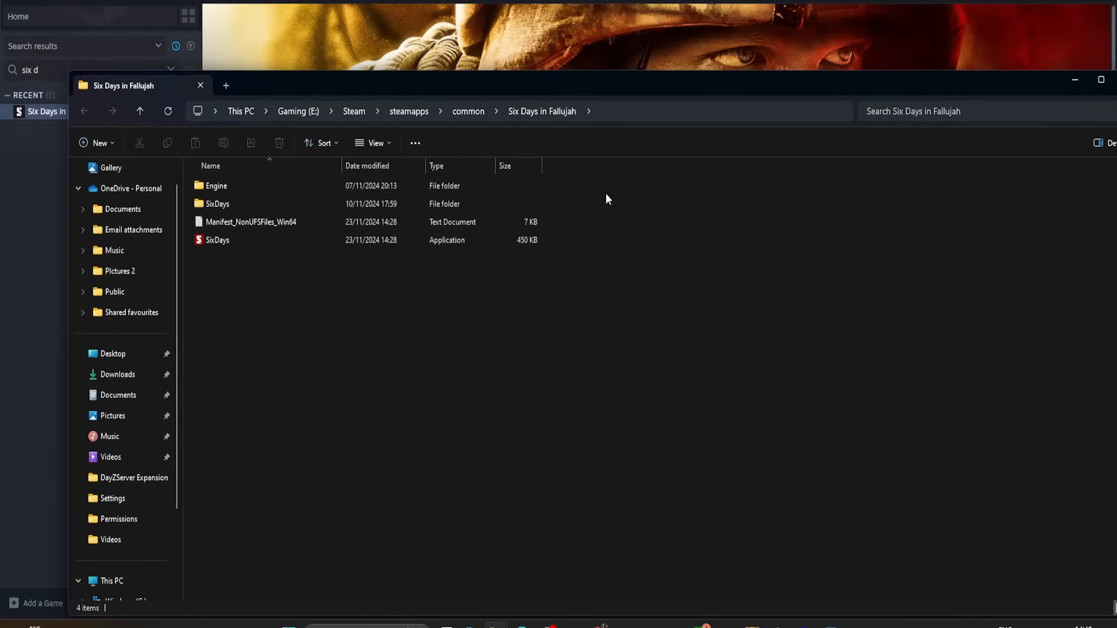
mouse_move(380, 142)
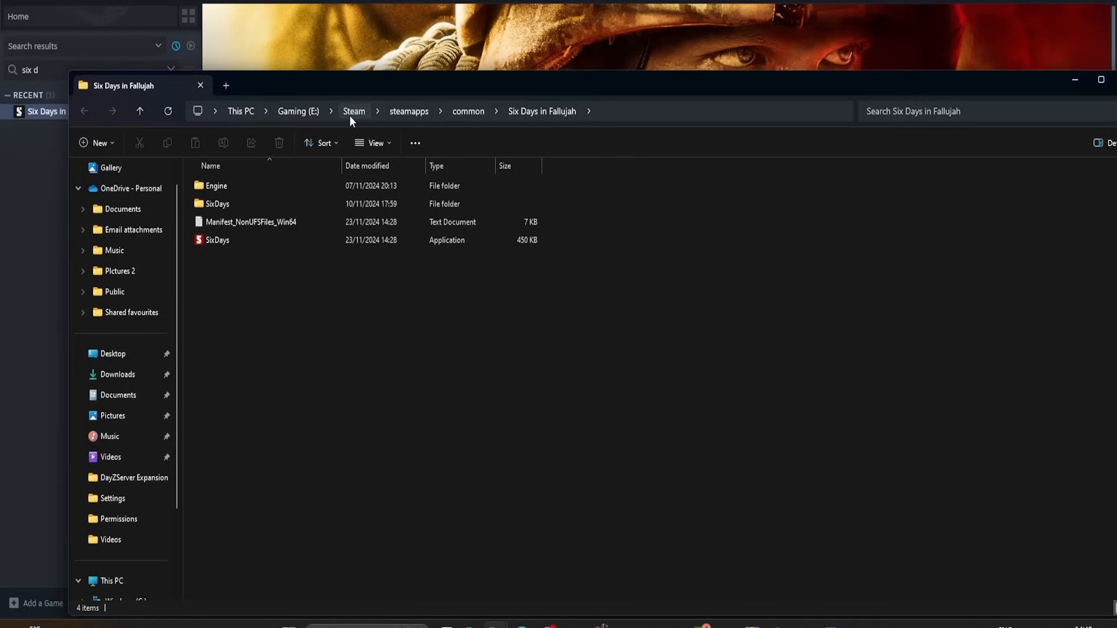
mouse_move(352, 137)
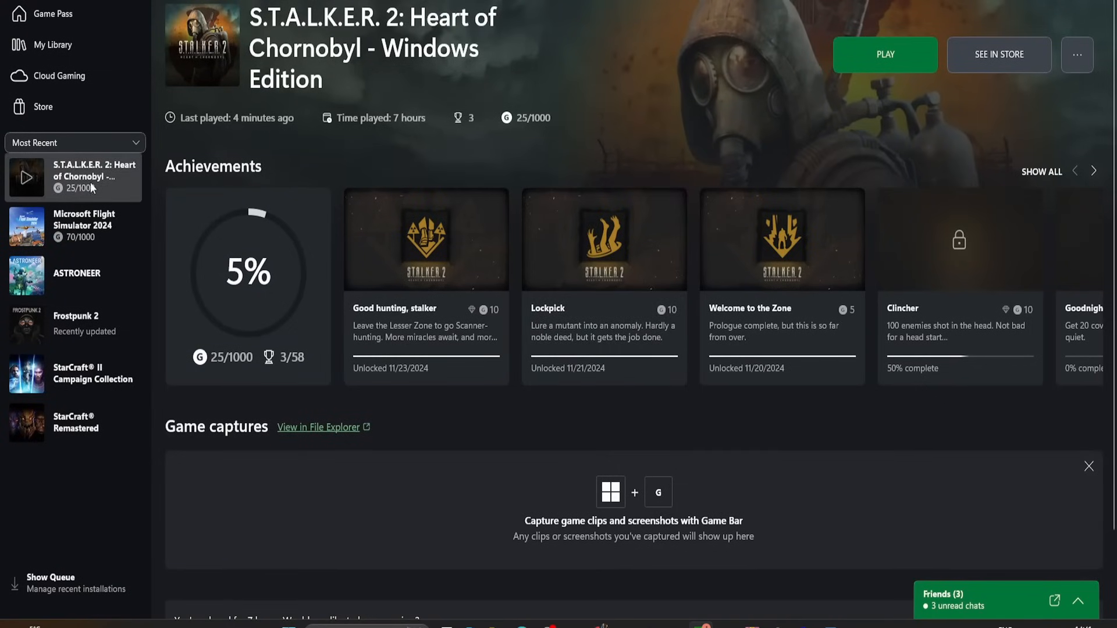
mouse_move(983, 98)
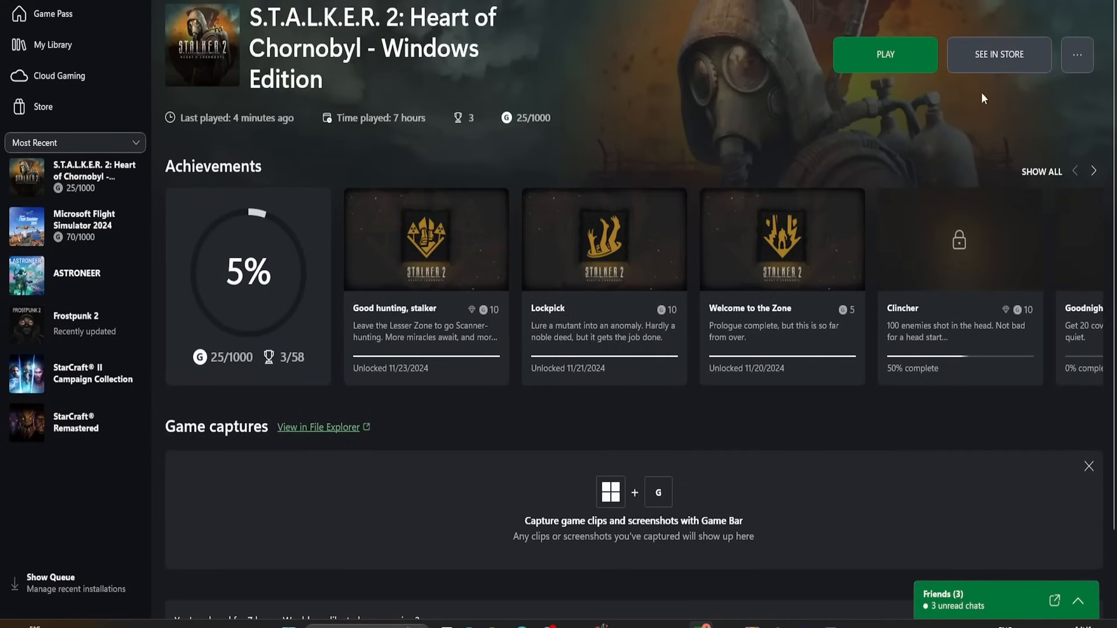
Step: Open S.T.A.L.K.E.R. 2's XboxGames install folder on Gaming (E:) from its Manage Files settings
click(1076, 55)
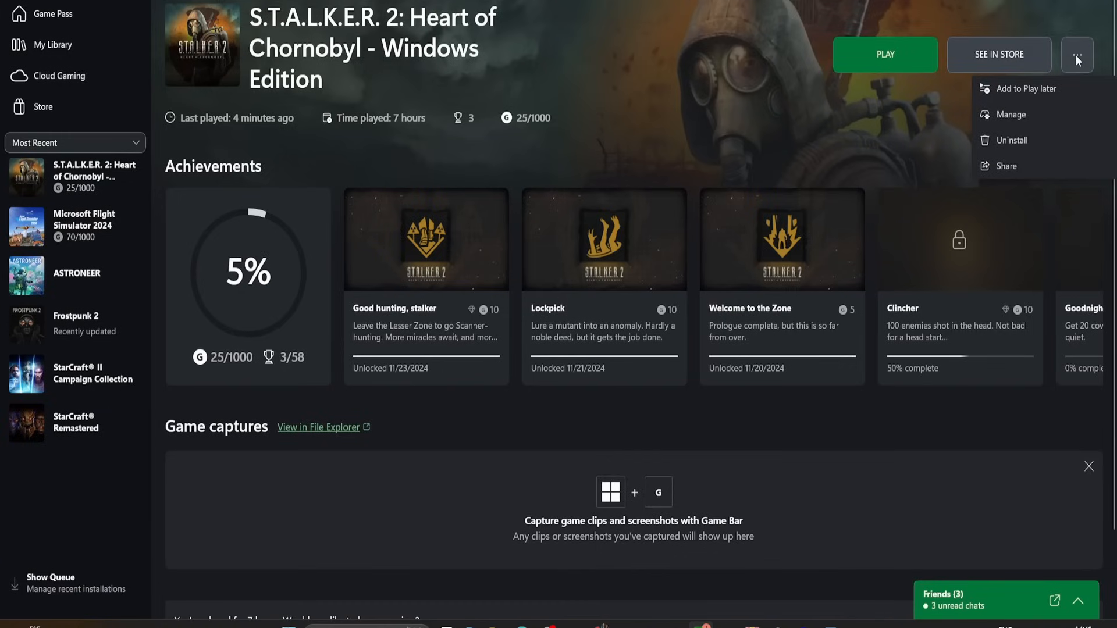
click(1010, 114)
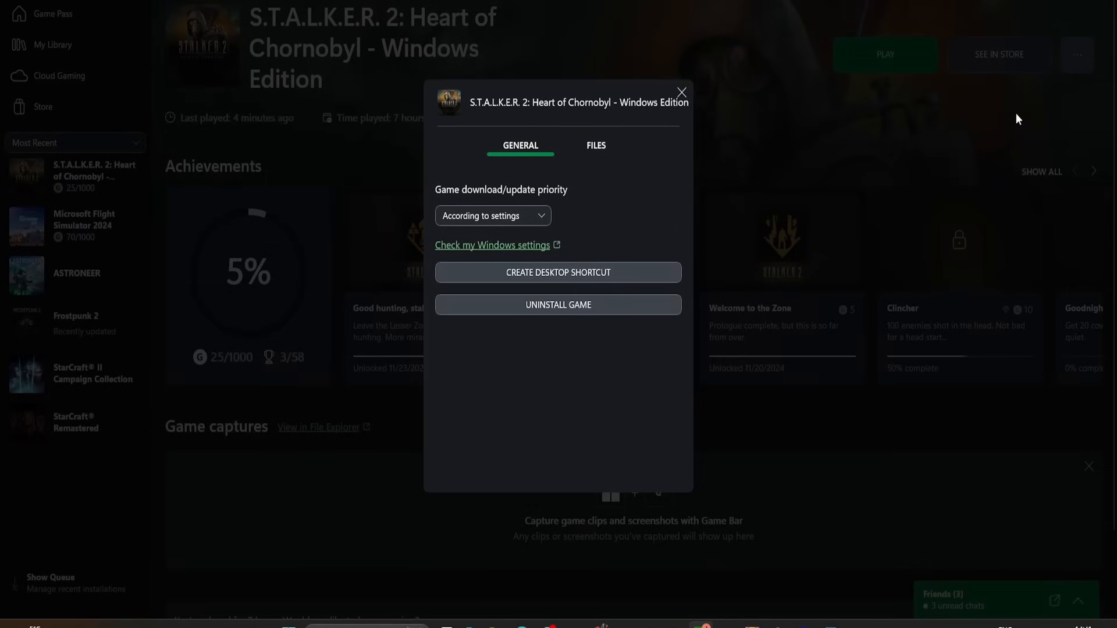
click(595, 145)
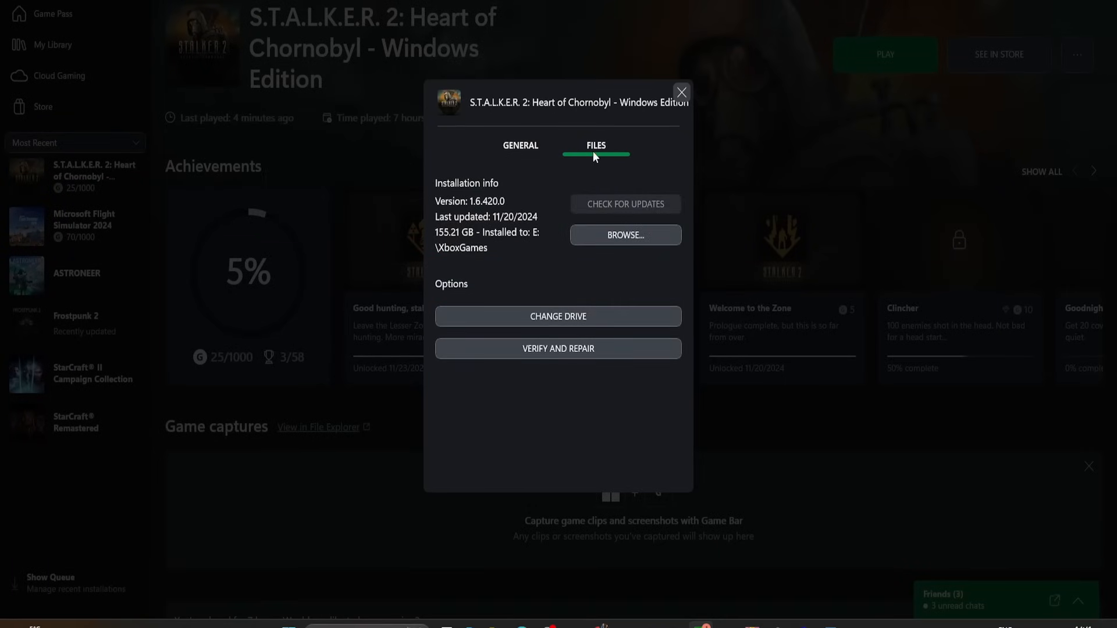
click(624, 235)
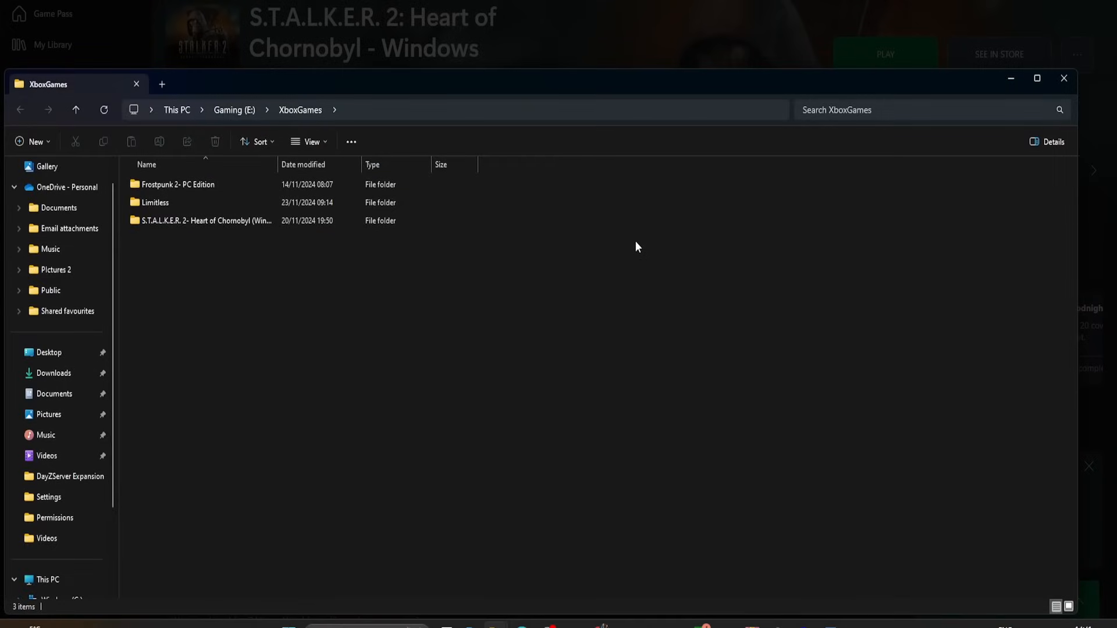
Step: Navigate through the Stalker2 and Content folders into Paks and browse its 117 items
click(177, 184)
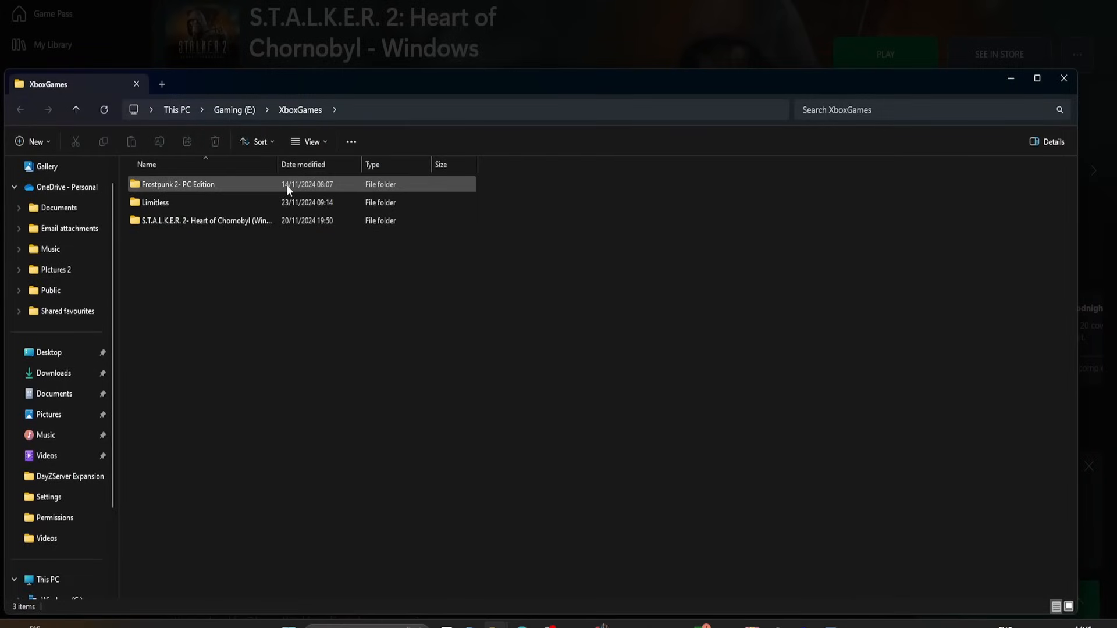
double_click(206, 220)
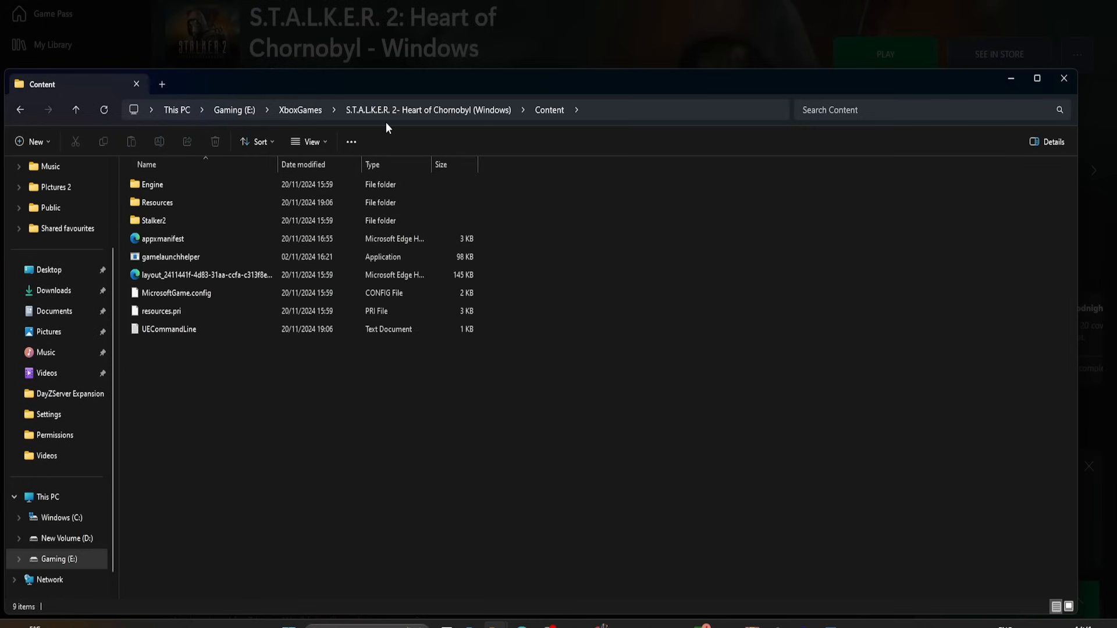
mouse_move(392, 153)
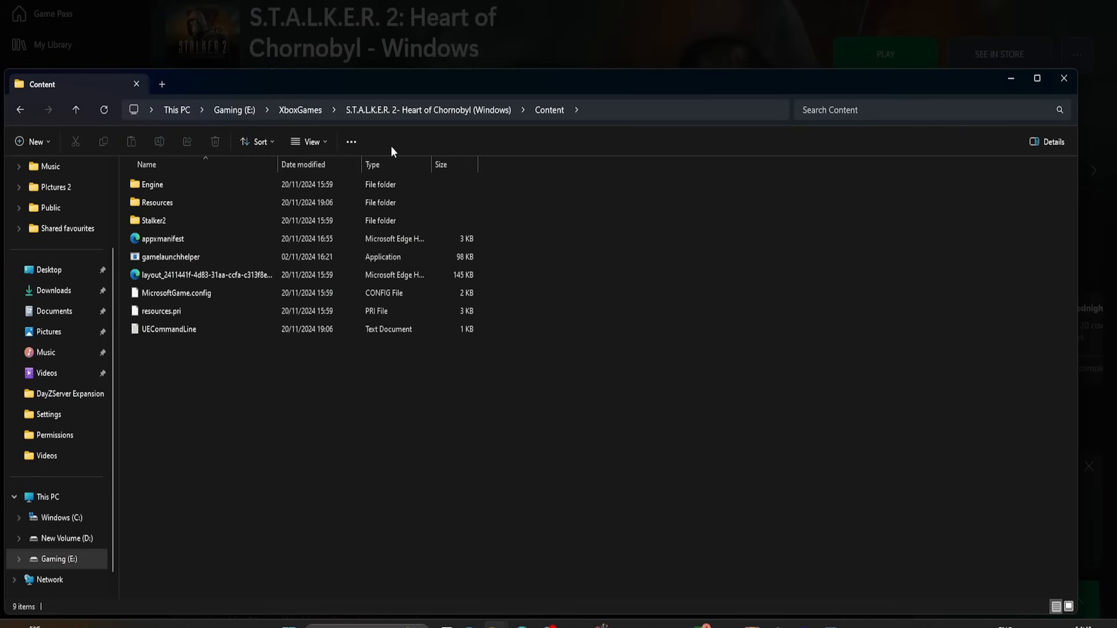
click(152, 185)
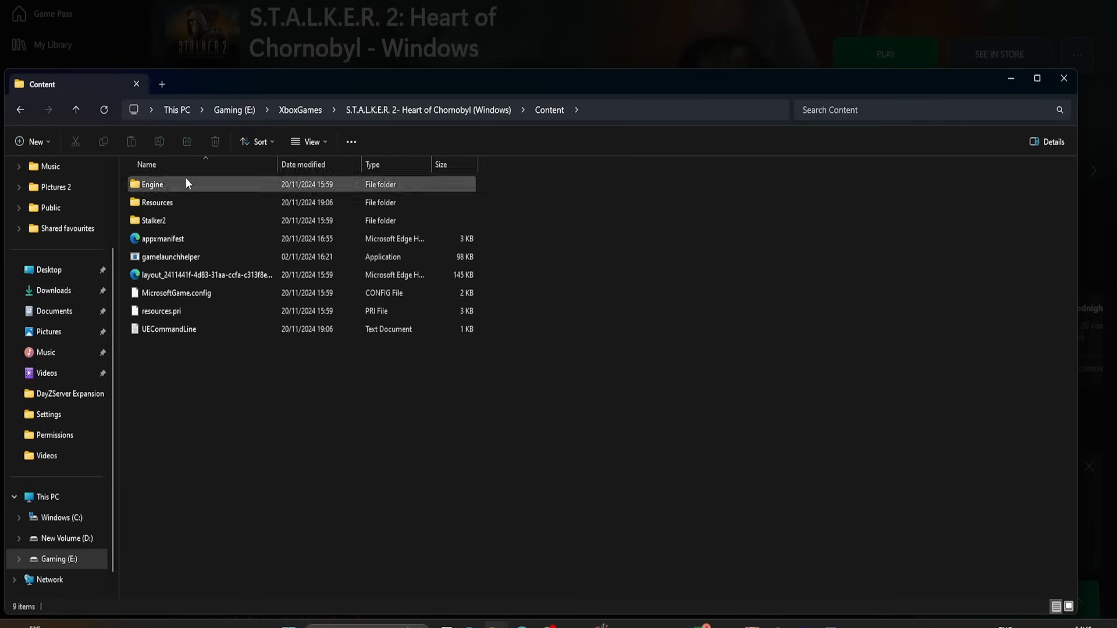
double_click(153, 220)
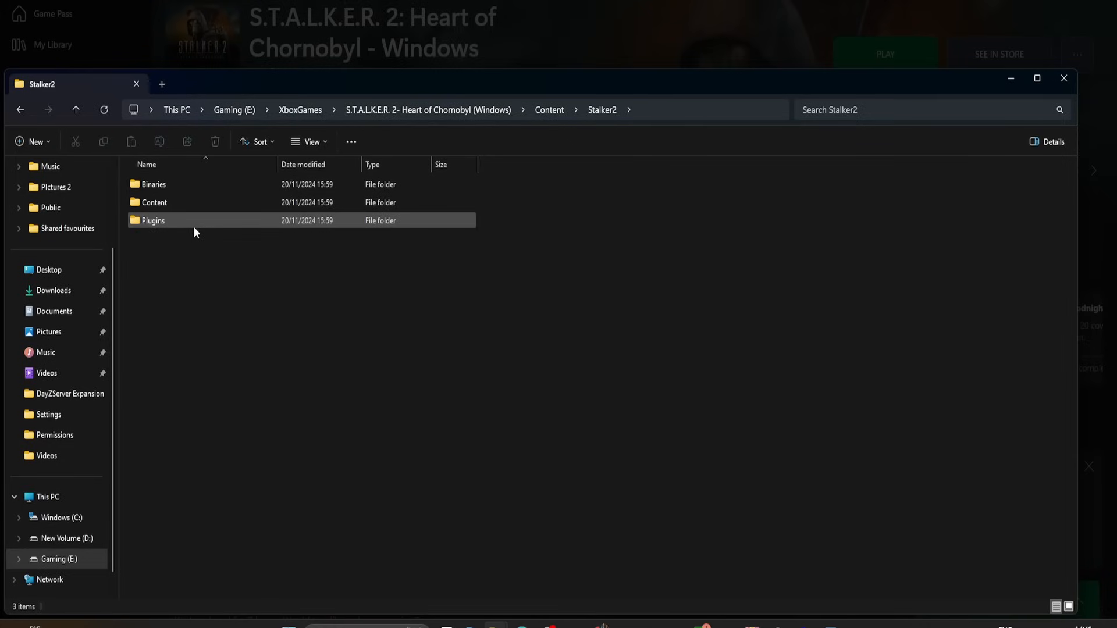
mouse_move(200, 202)
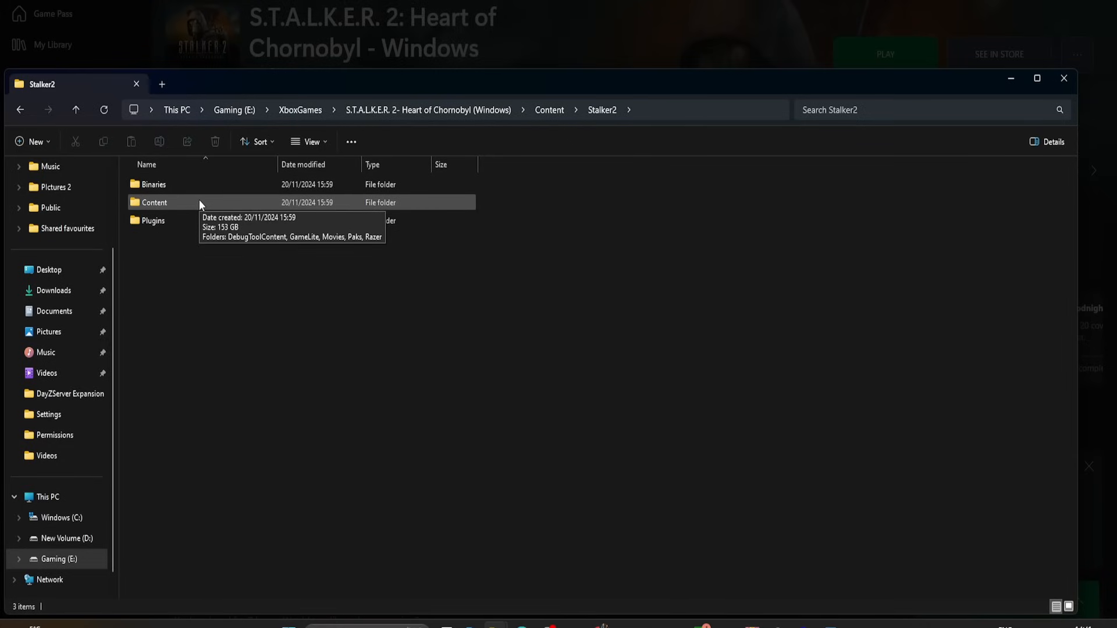
double_click(155, 203)
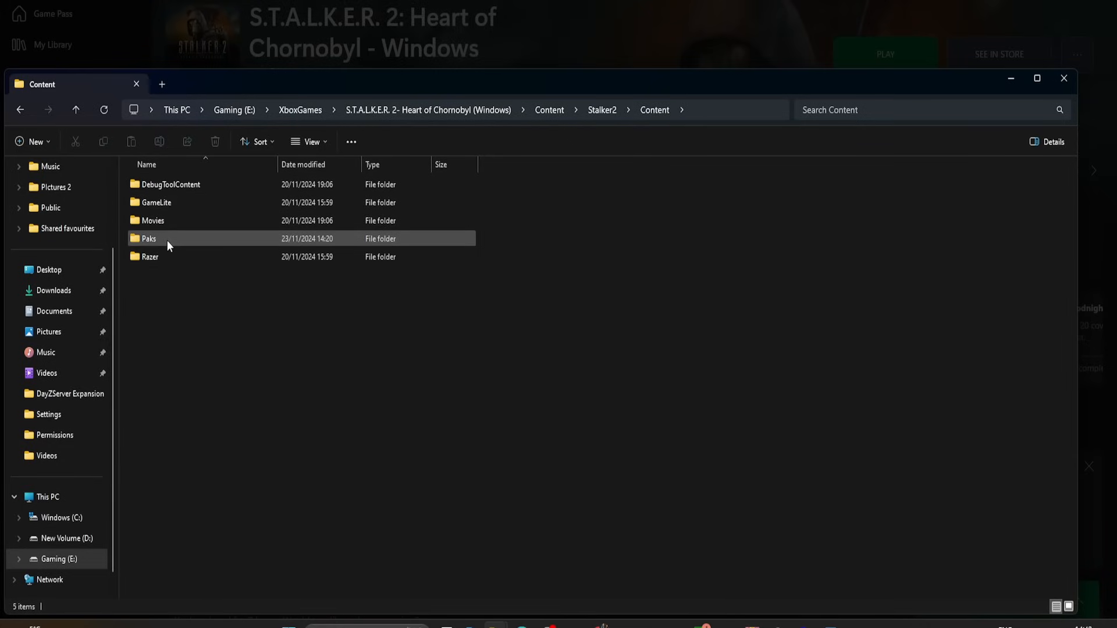
double_click(147, 238)
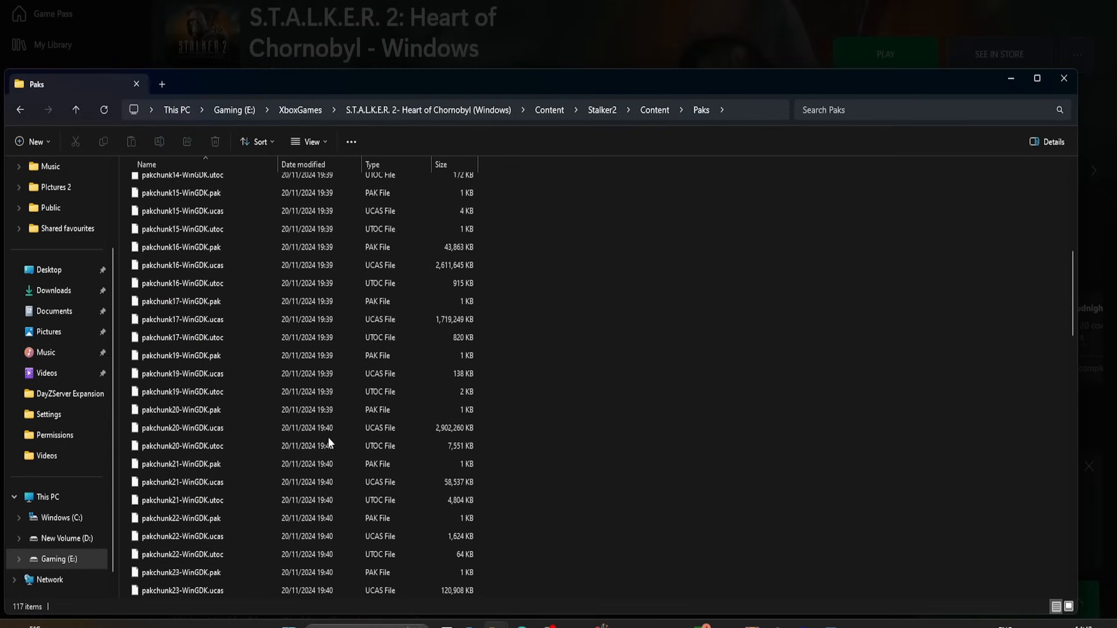
scroll(up, 3)
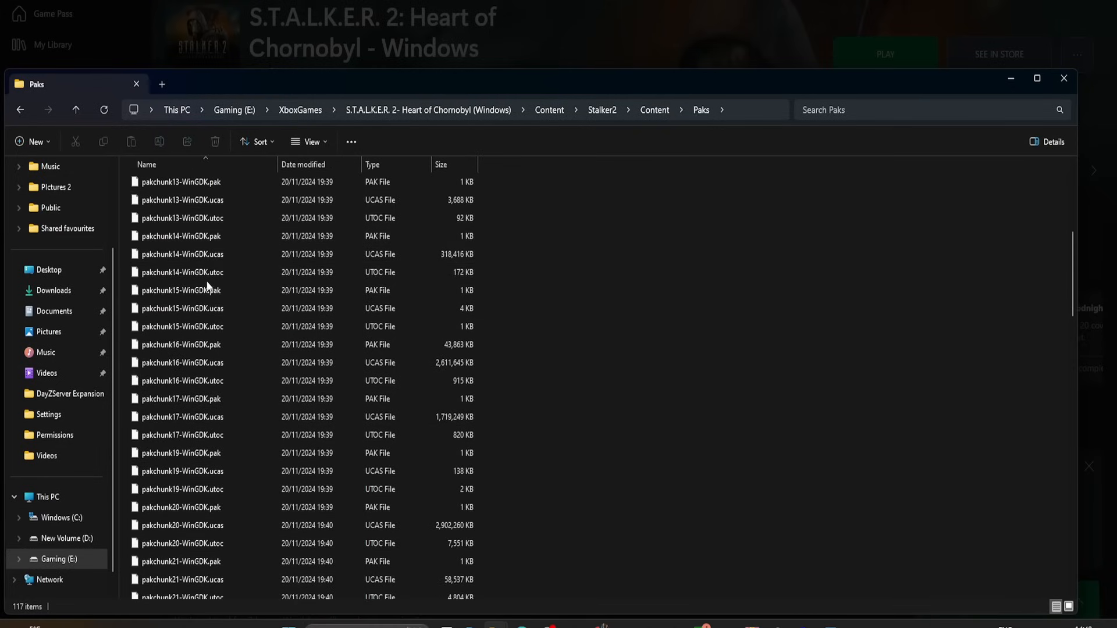
scroll(up, 3)
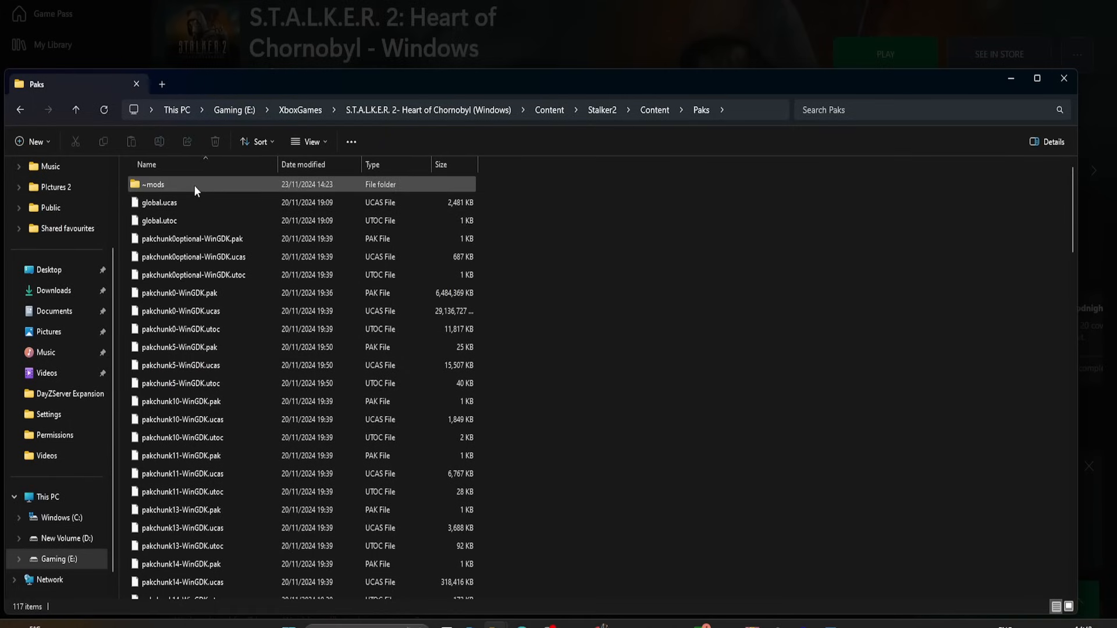
mouse_move(153, 184)
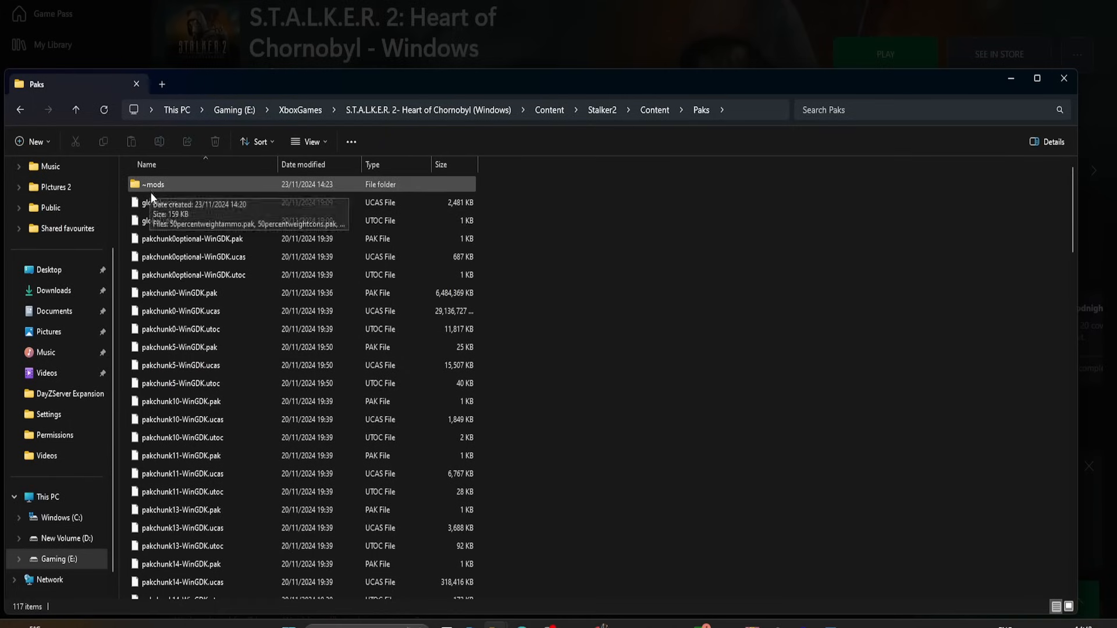
mouse_move(181, 184)
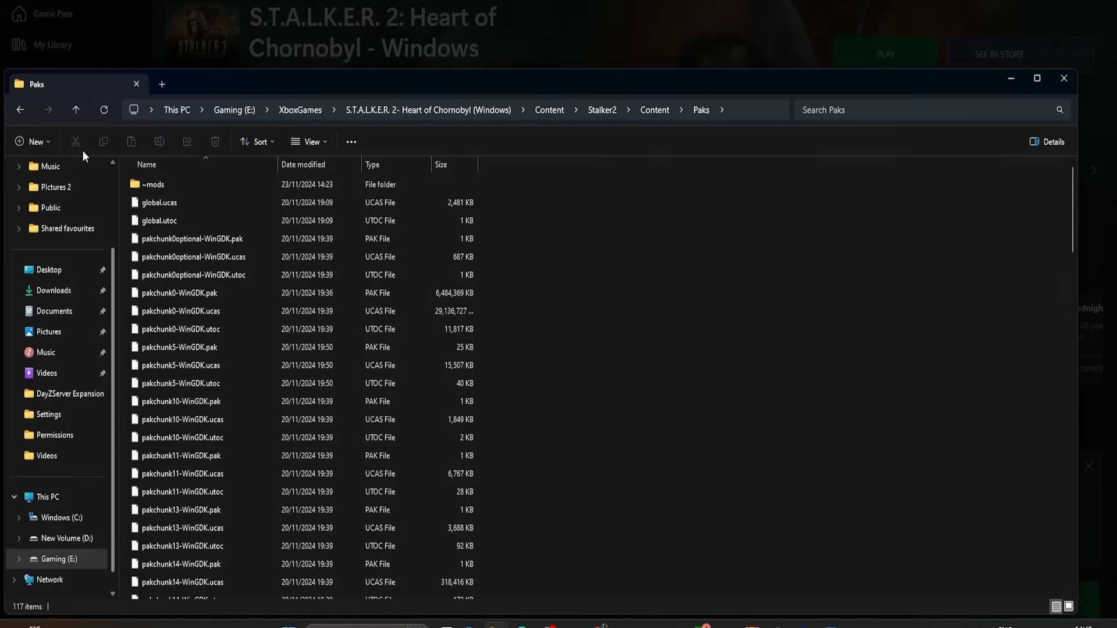
click(30, 141)
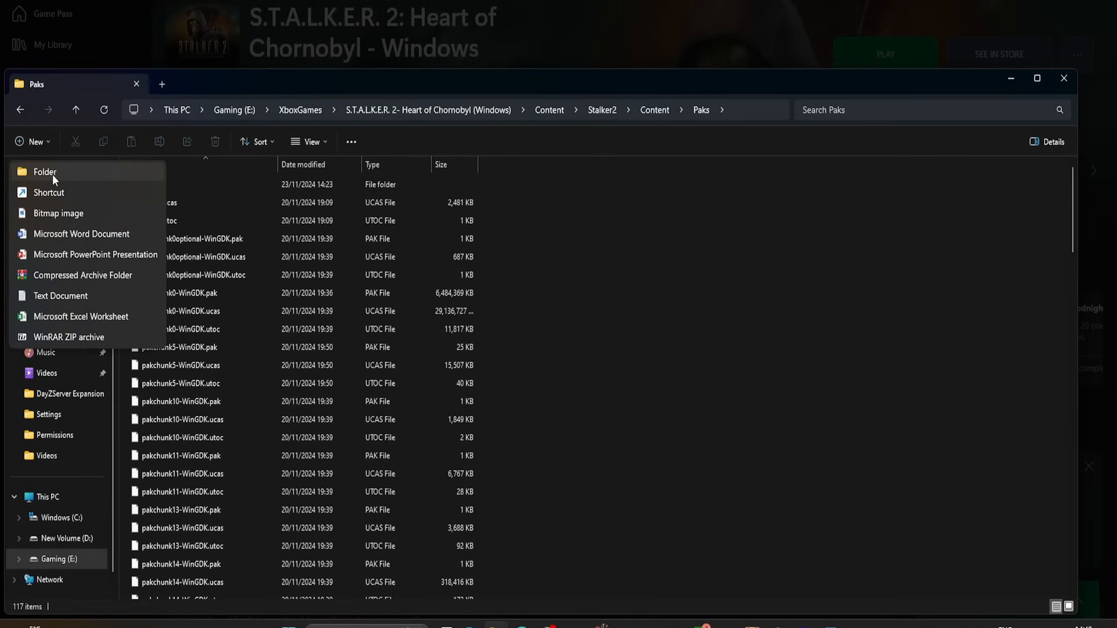
click(45, 172)
text(~)
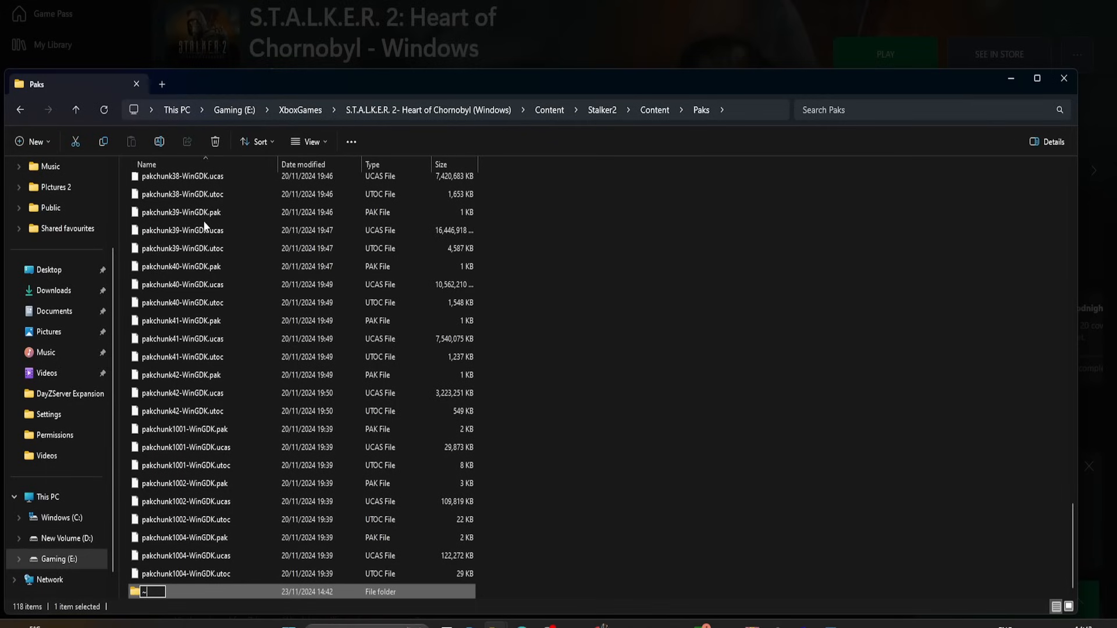
text(mods)
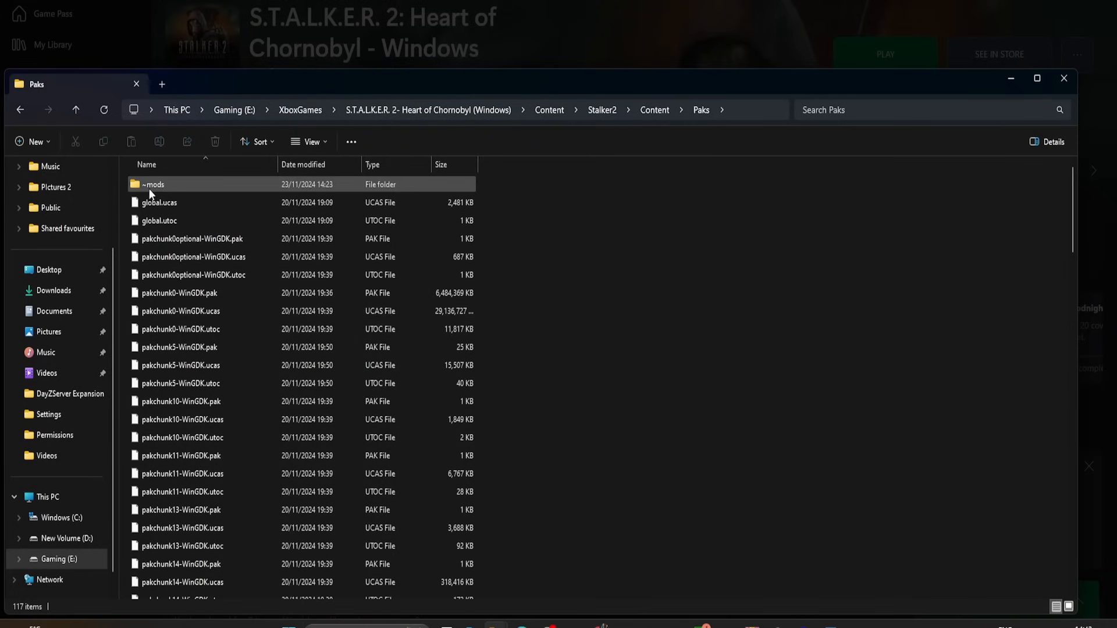
mouse_move(152, 184)
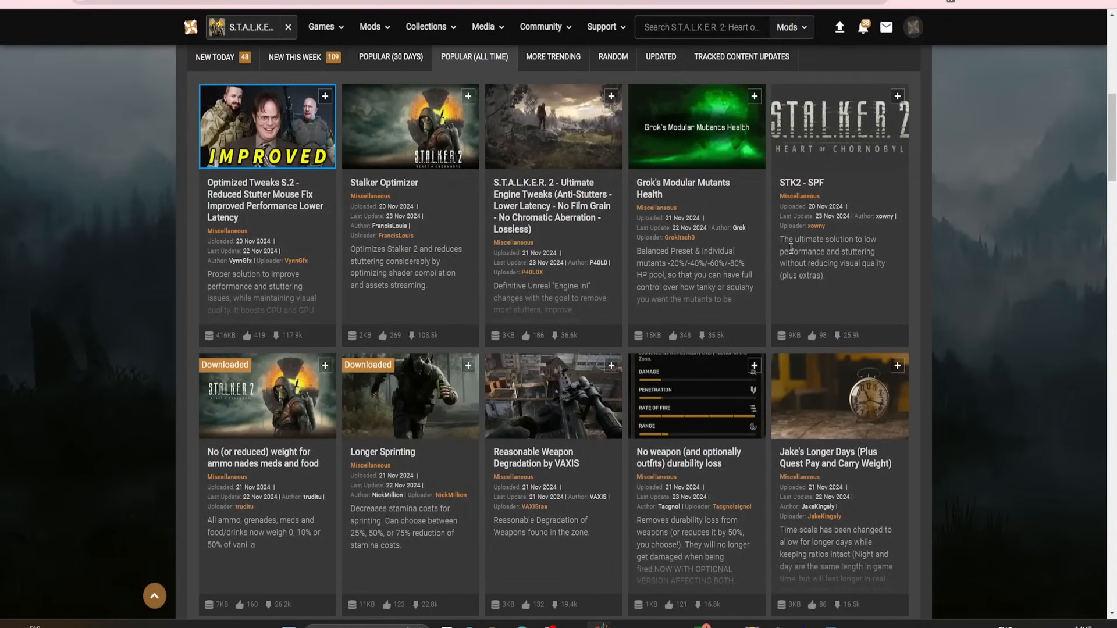
scroll(down, 3)
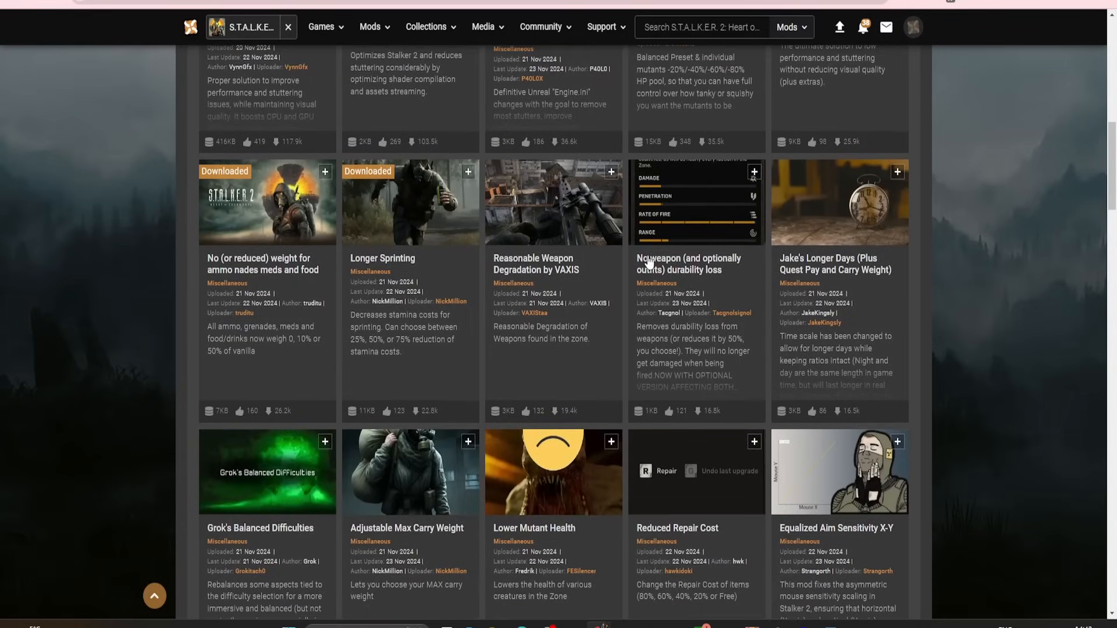
scroll(up, 3)
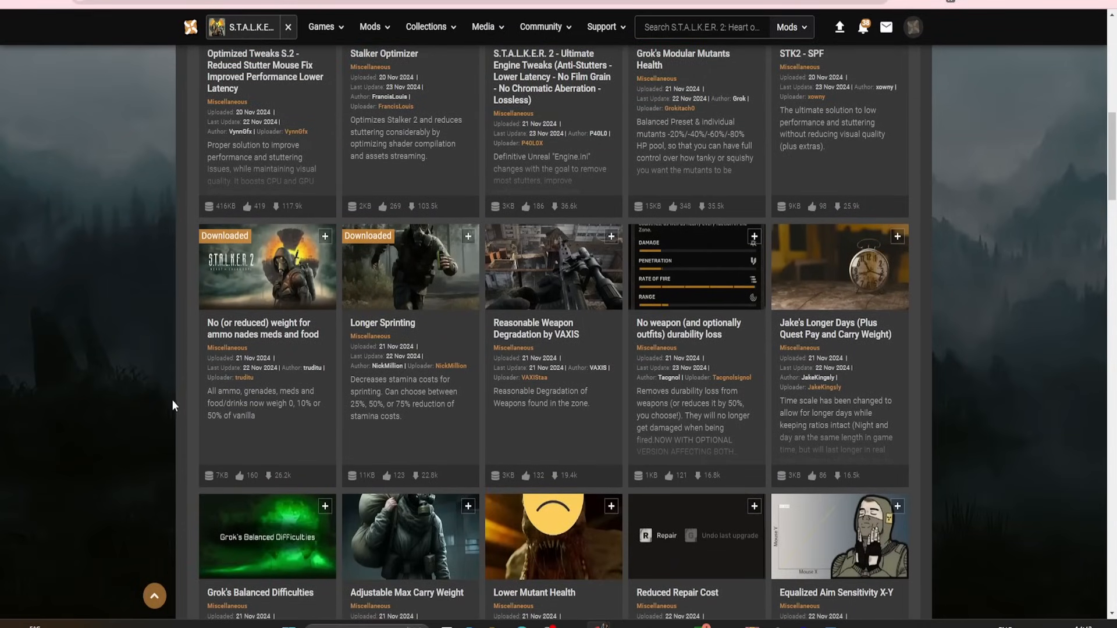
mouse_move(230, 354)
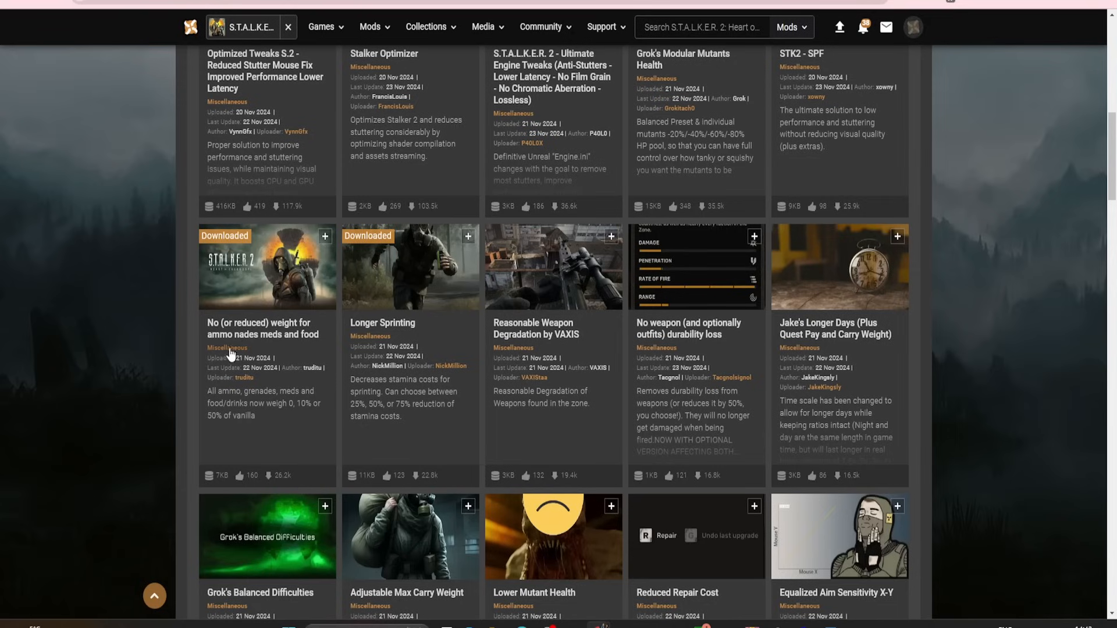
mouse_move(284, 350)
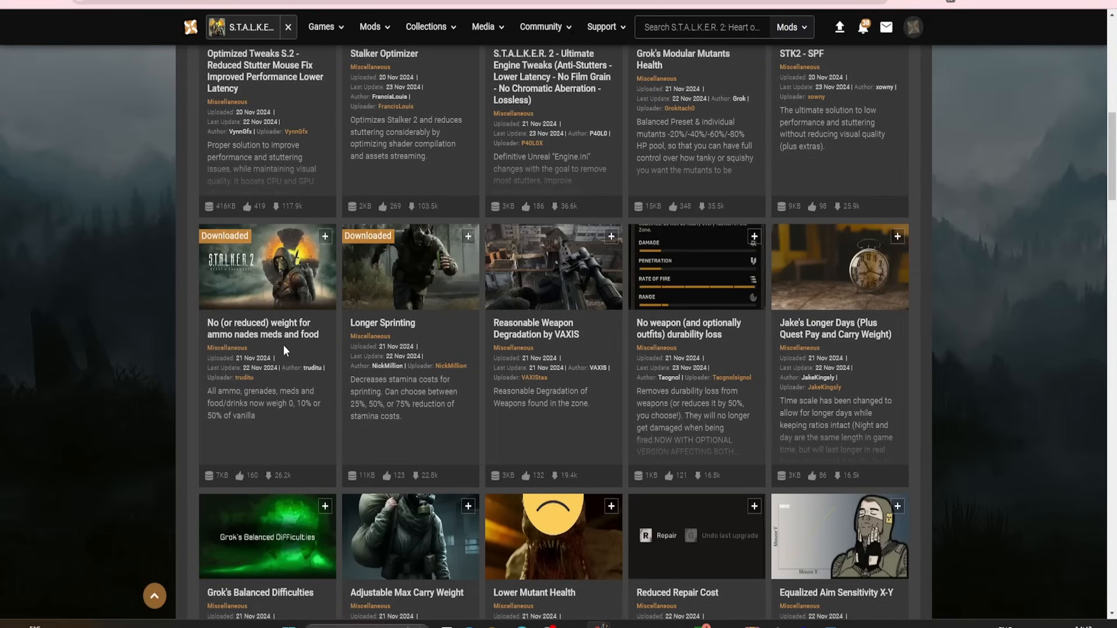
mouse_move(438, 337)
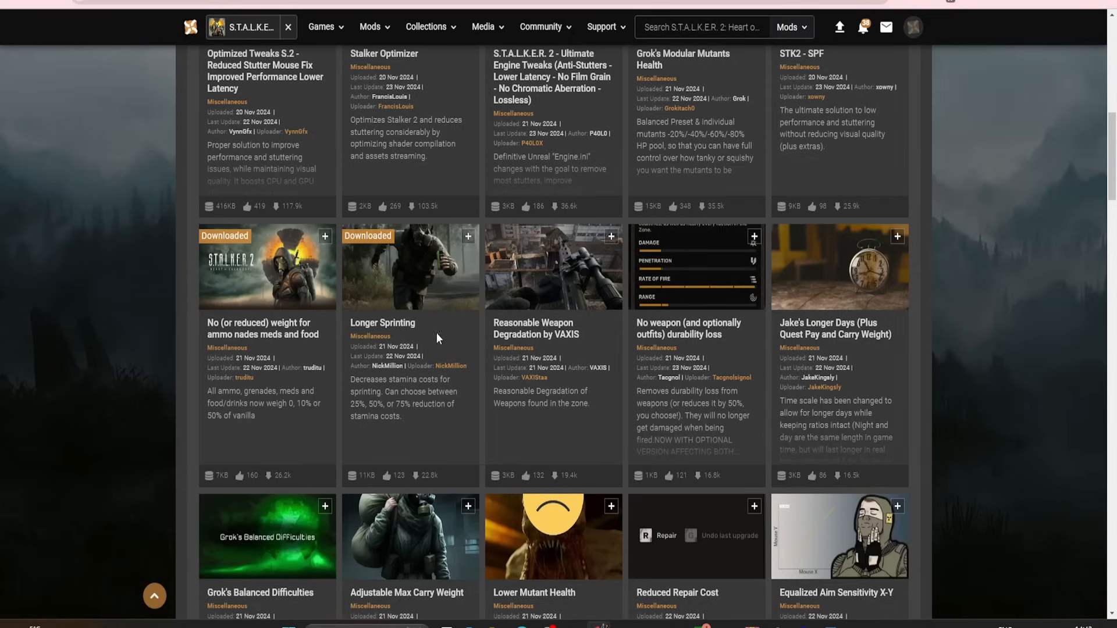
Step: Open the Longer Sprinting mod page and scroll to its 25, 50 and 75 percent main files
click(382, 323)
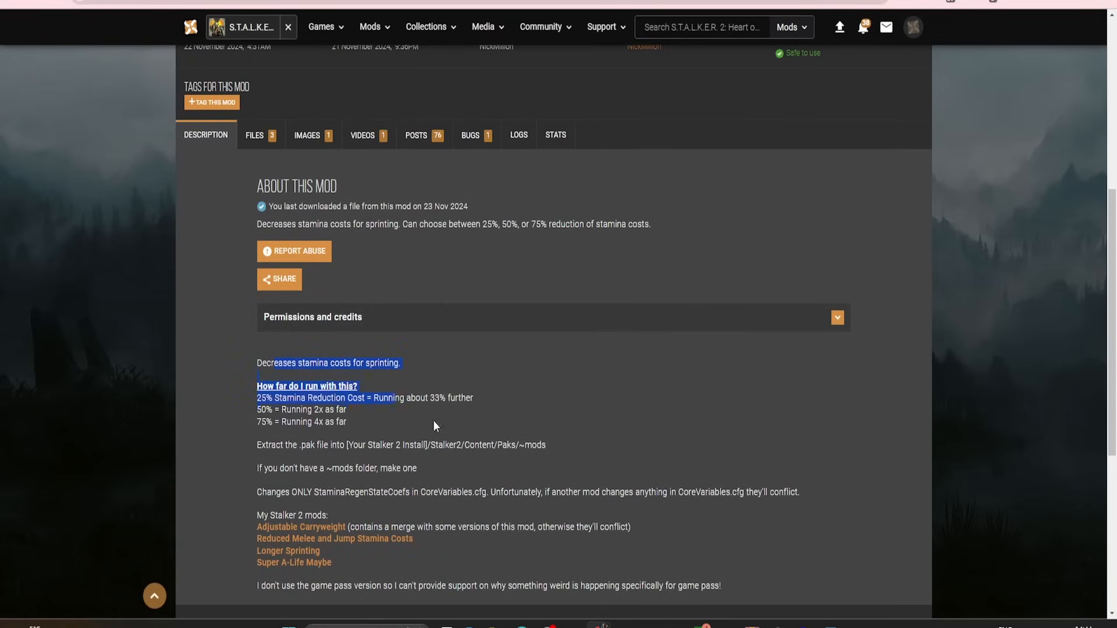
scroll(down, 3)
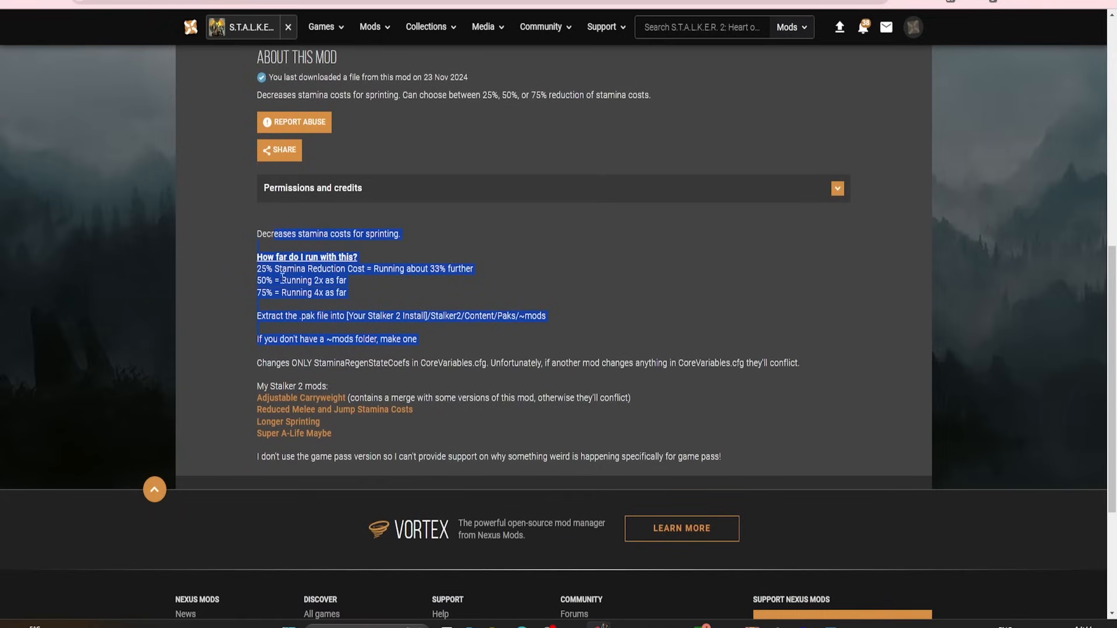
click(246, 281)
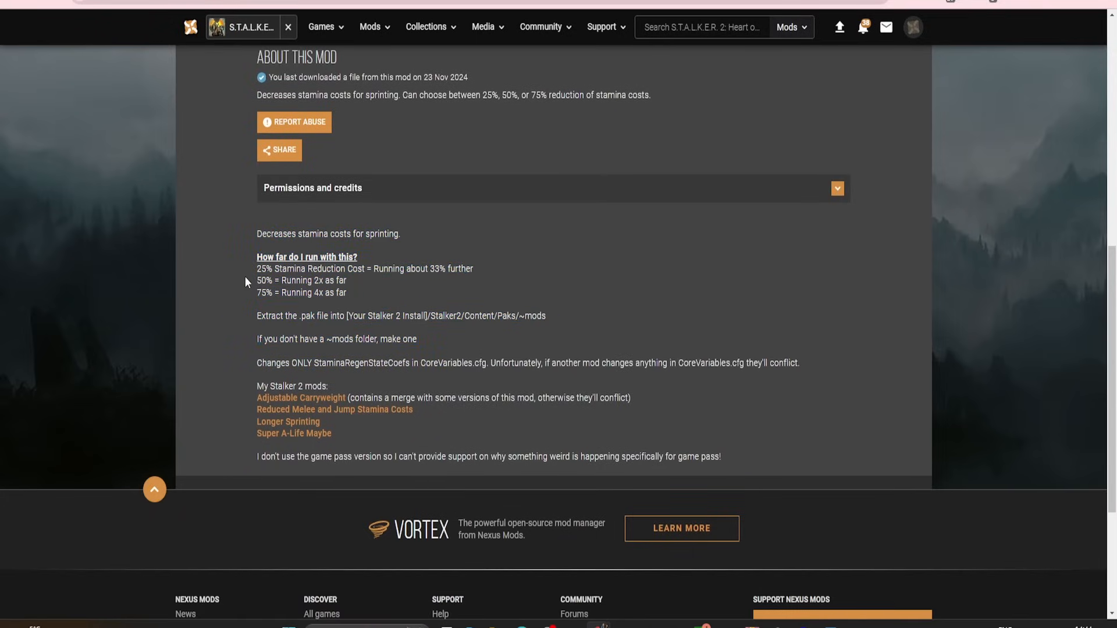
mouse_move(324, 317)
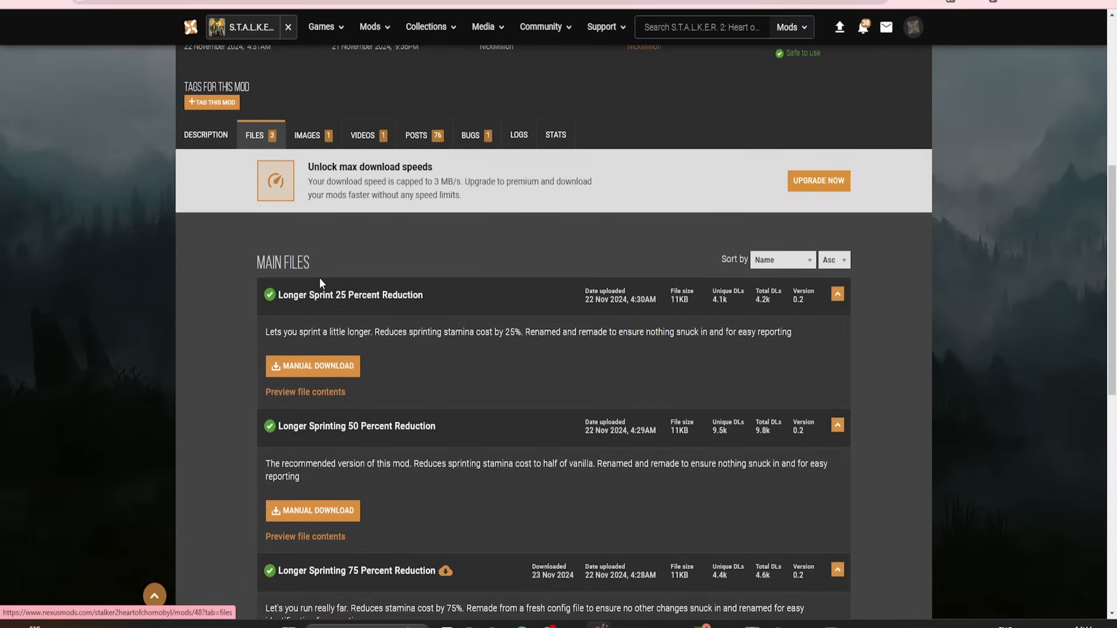
scroll(down, 3)
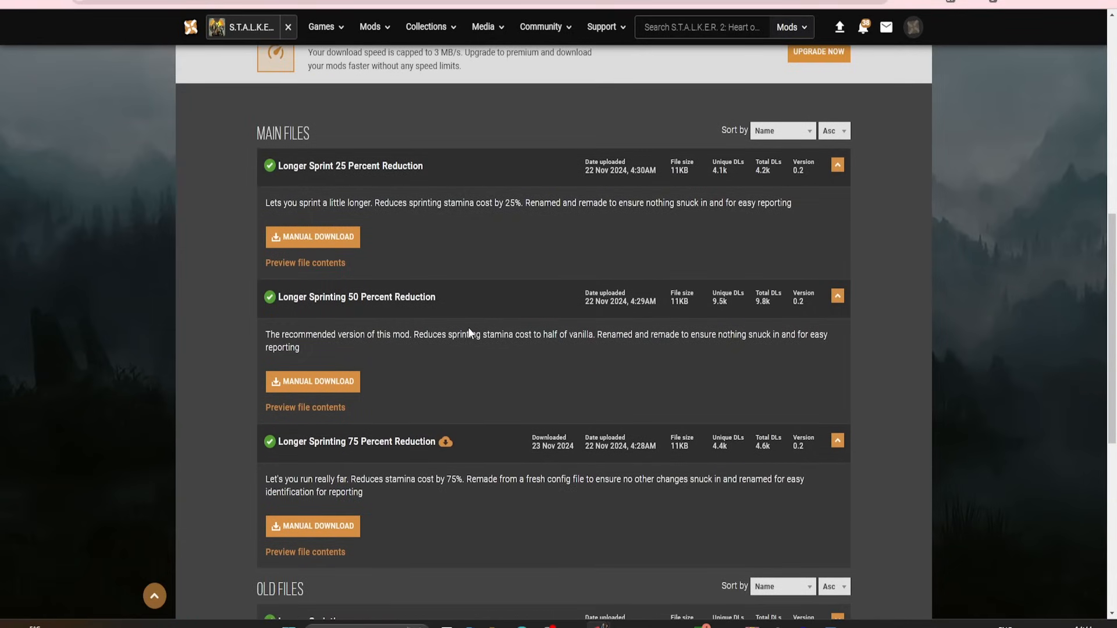
mouse_move(483, 469)
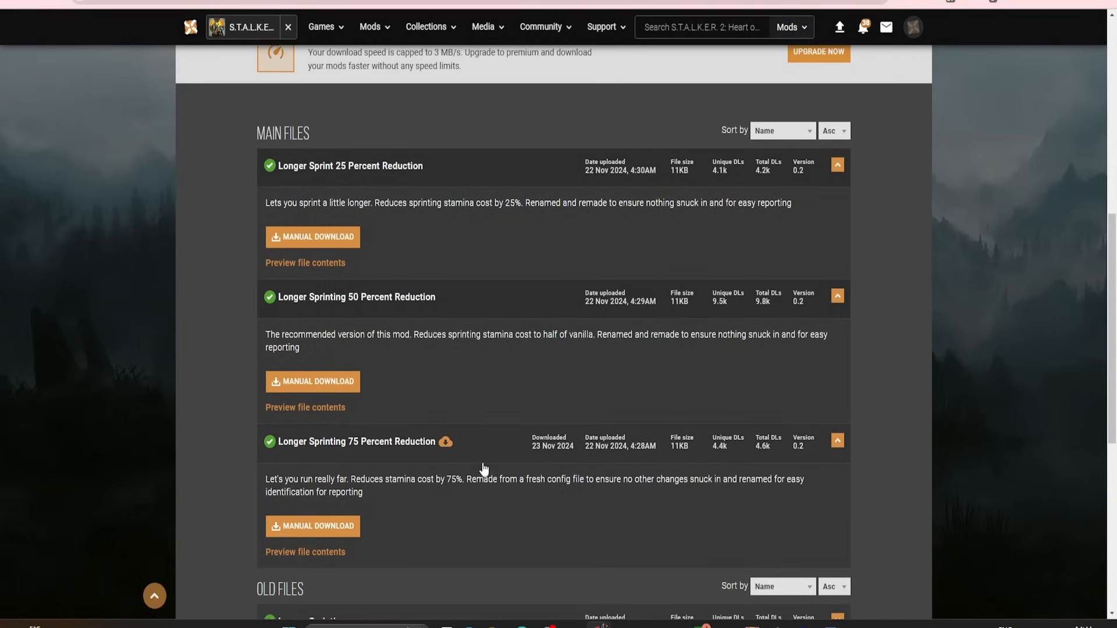
mouse_move(313, 526)
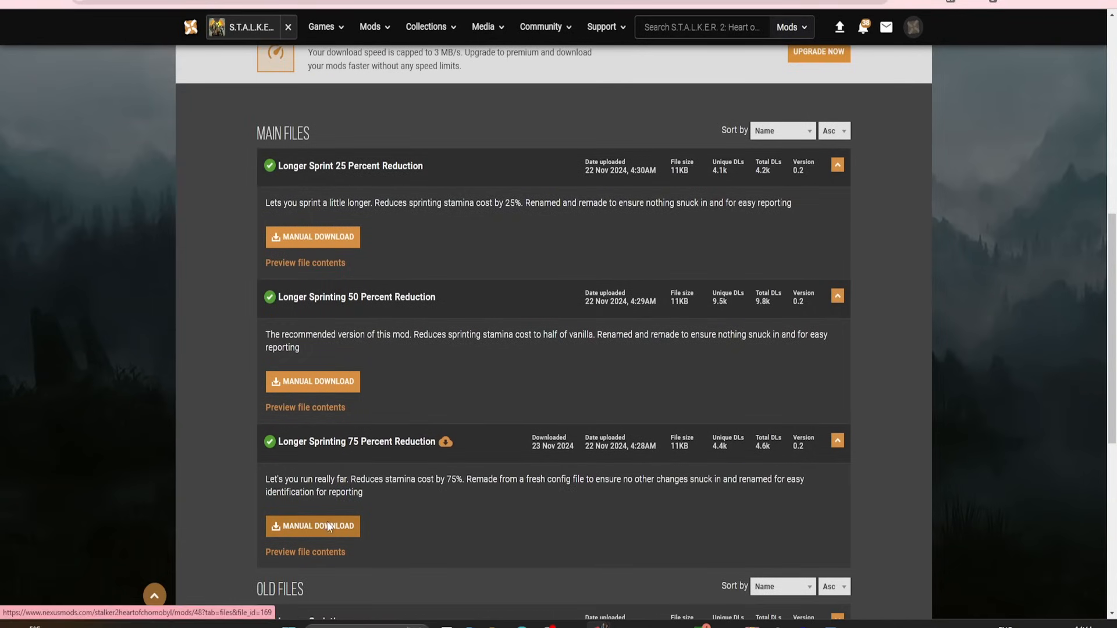
Step: Start a manual download of Longer Sprinting 75 Percent Reduction
click(317, 525)
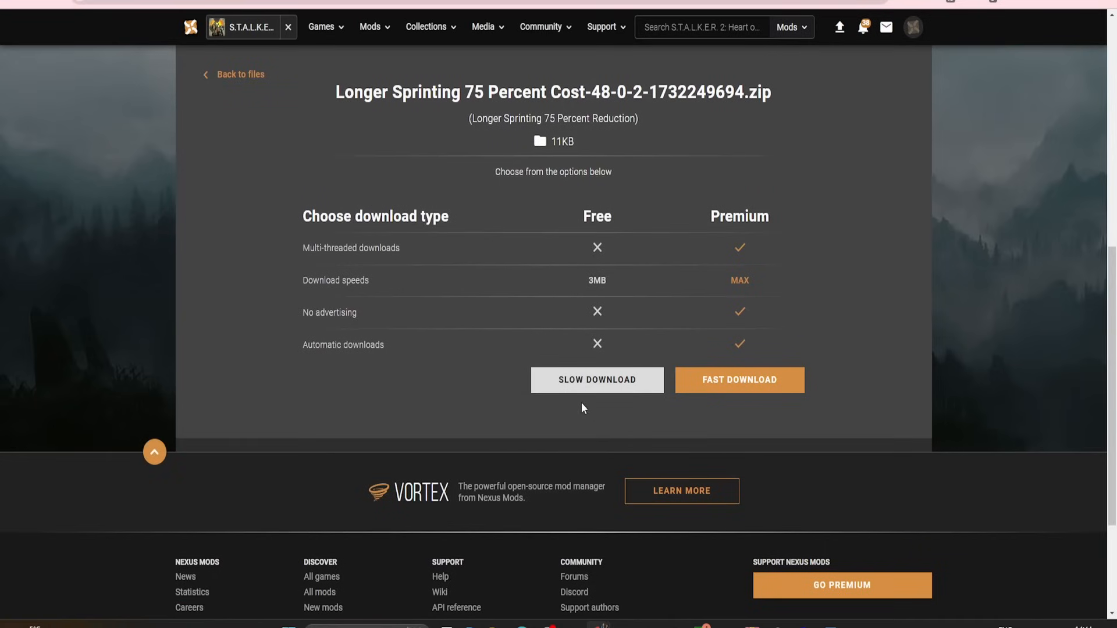
mouse_move(591, 415)
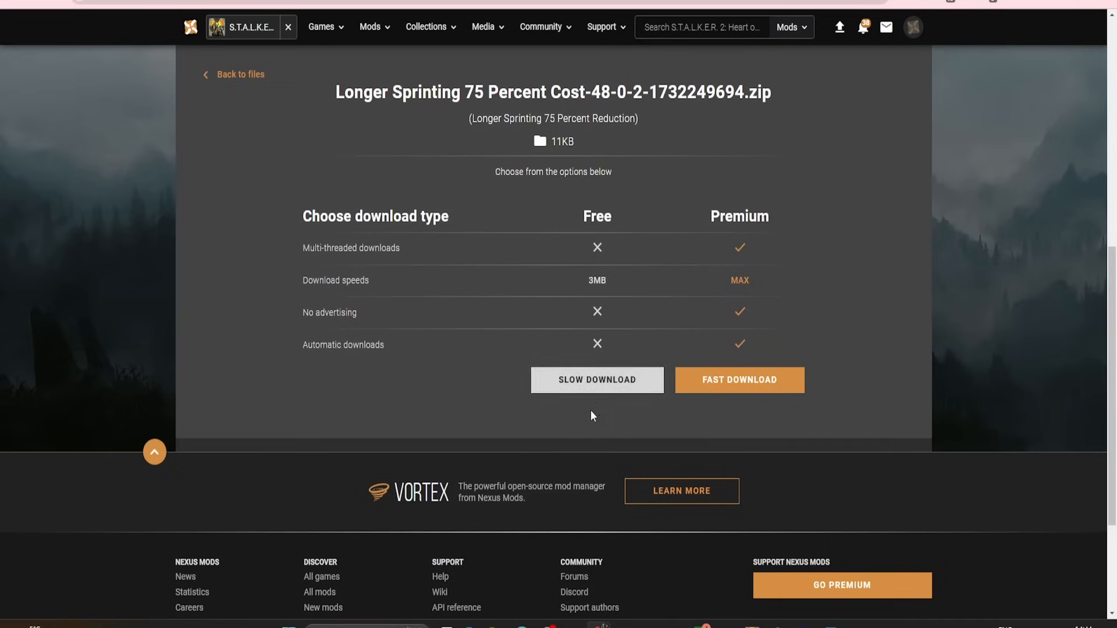
mouse_move(738, 380)
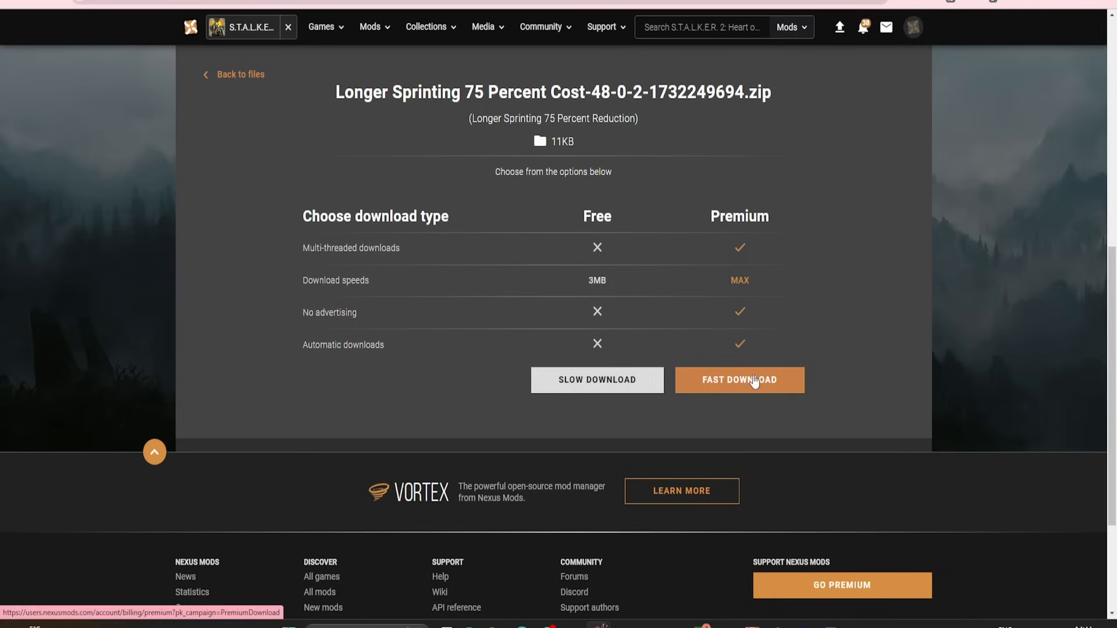
mouse_move(948, 254)
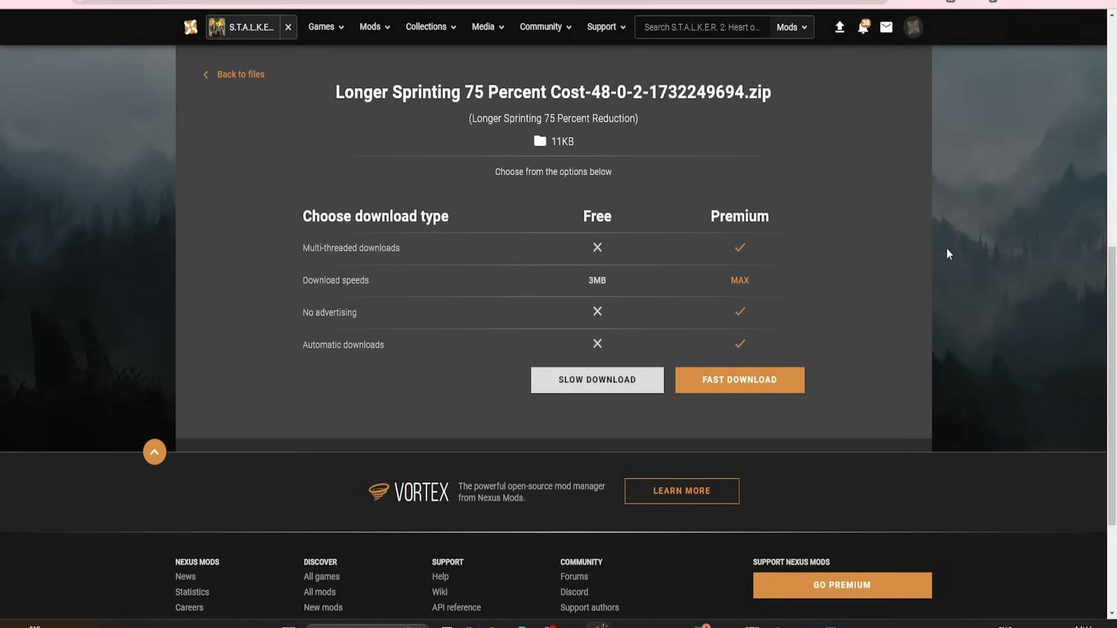
mouse_move(596, 380)
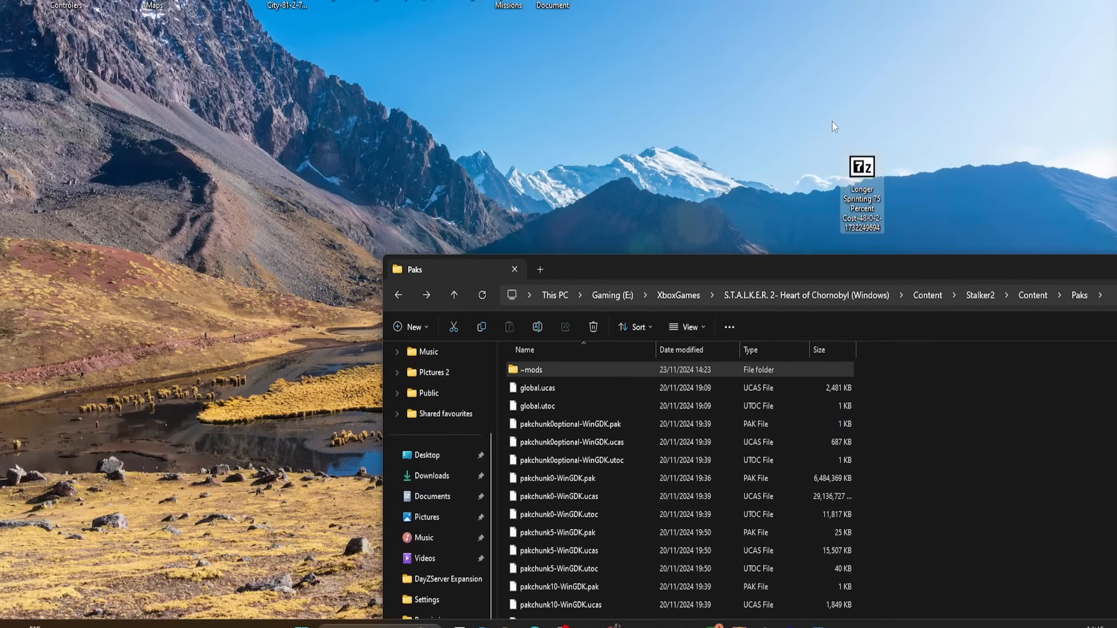
mouse_move(967, 194)
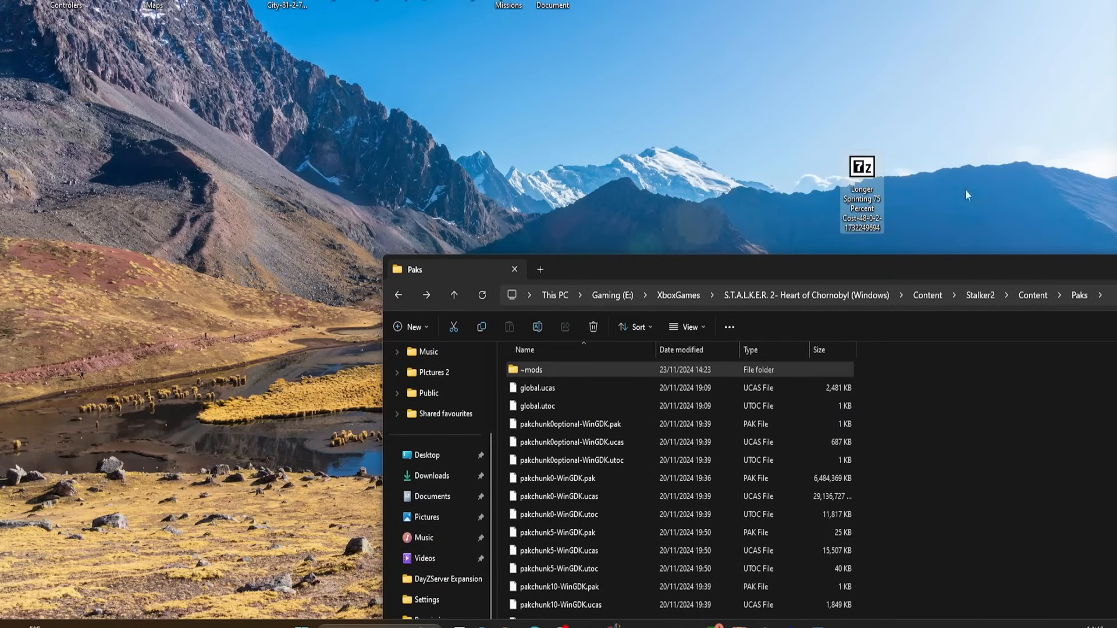
mouse_move(868, 200)
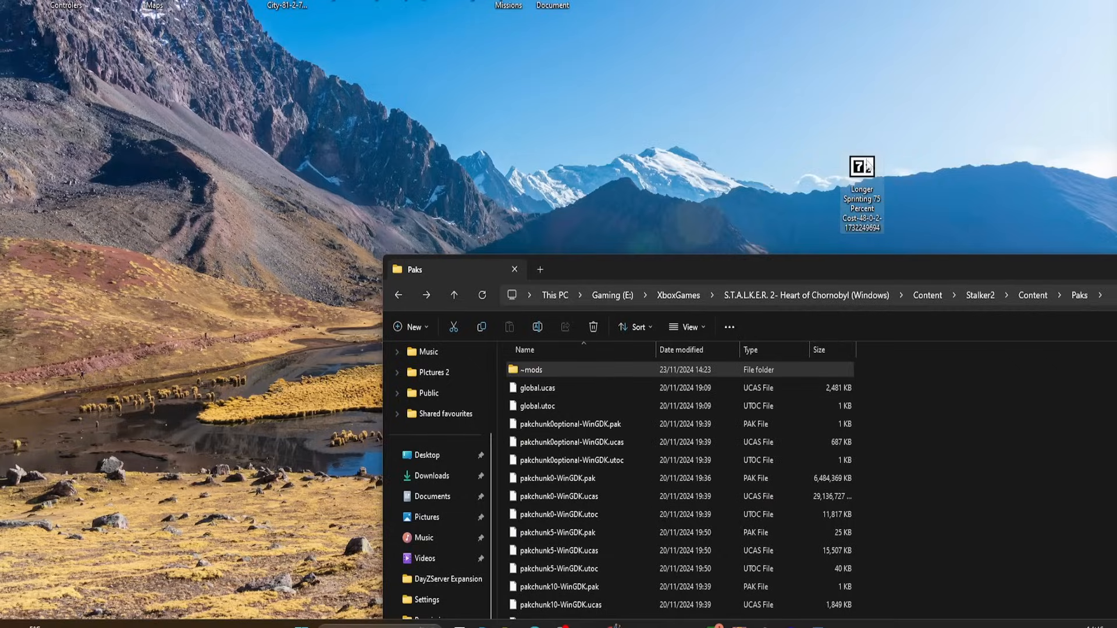
Step: Open the desktop Longer Sprinting 75 Percent Cost zip in 7-Zip File Manager
double_click(861, 166)
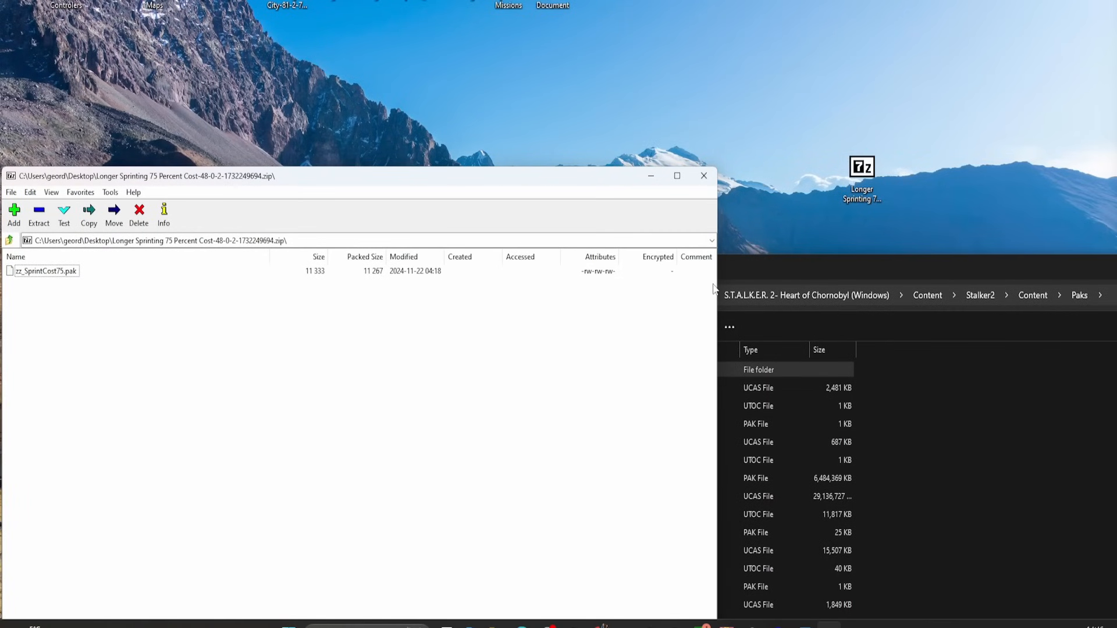
mouse_move(50, 298)
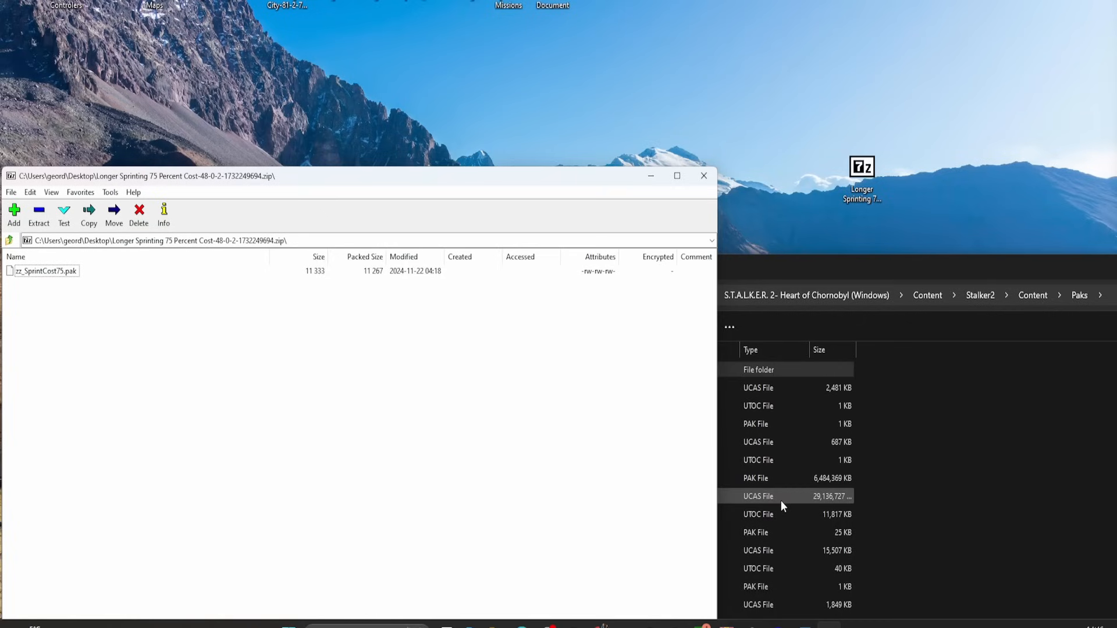
mouse_move(34, 235)
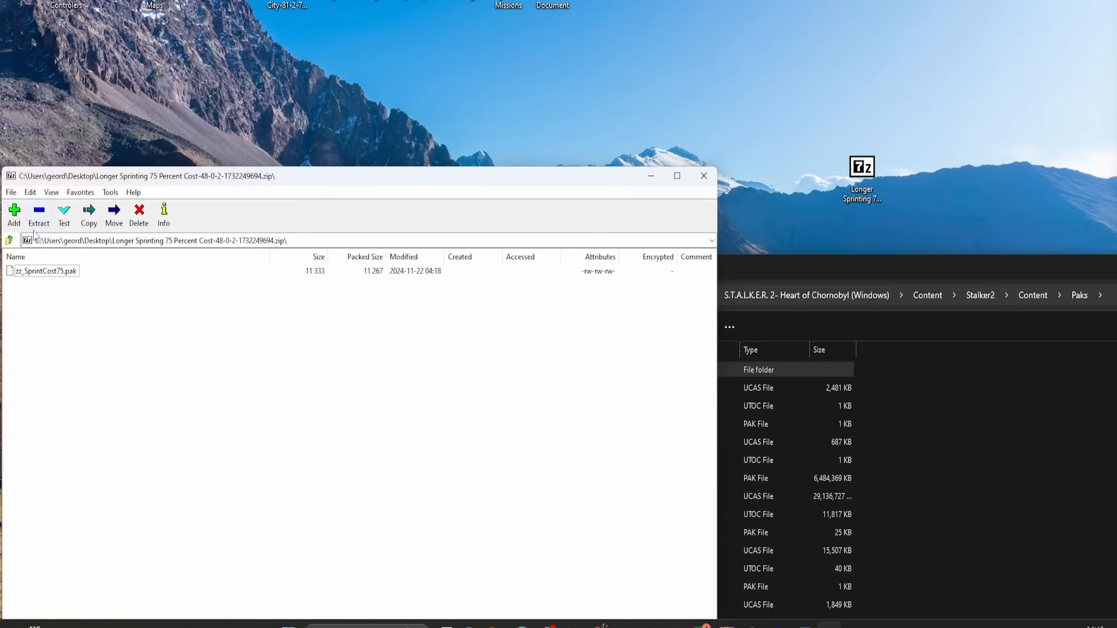
mouse_move(34, 238)
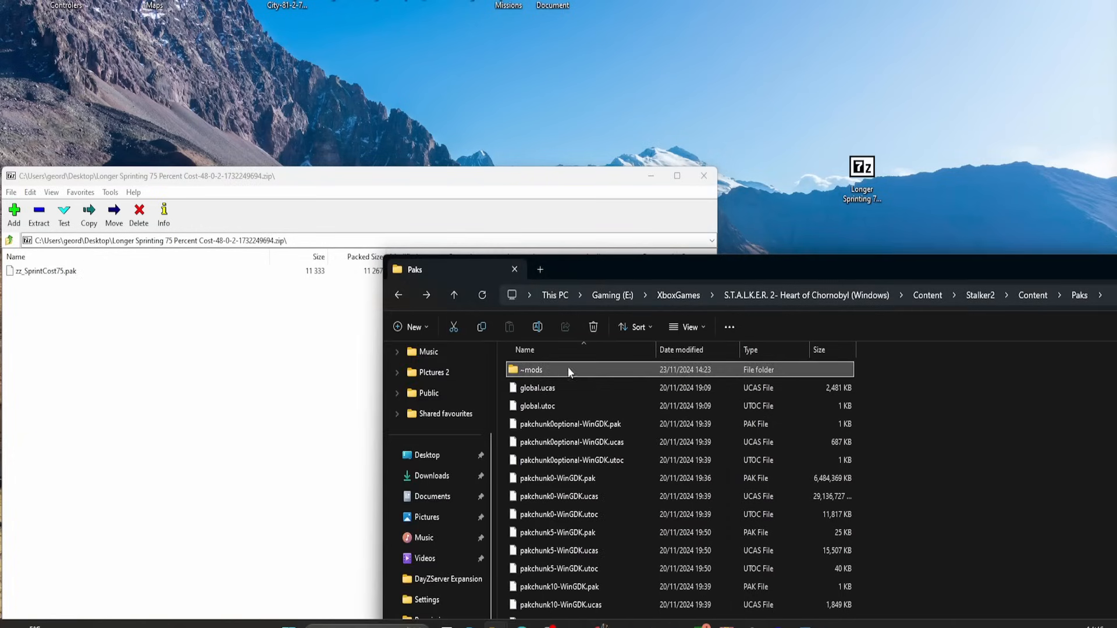
Step: Copy zz_SprintCost75.pak from 7-Zip into ~mods, replacing the existing copy
double_click(531, 369)
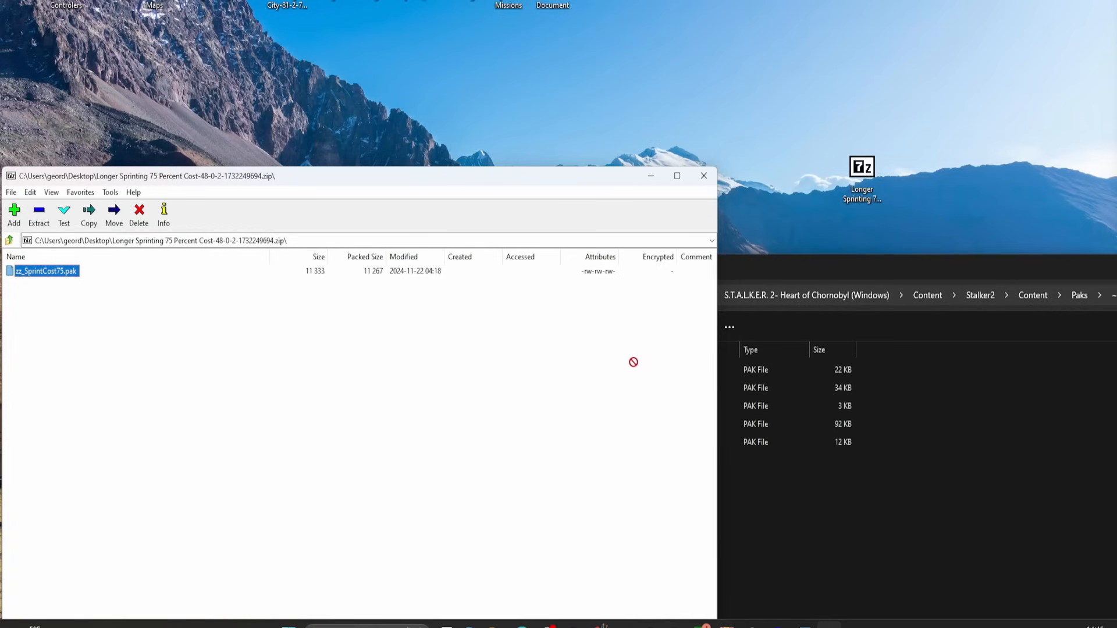
right_click(43, 271)
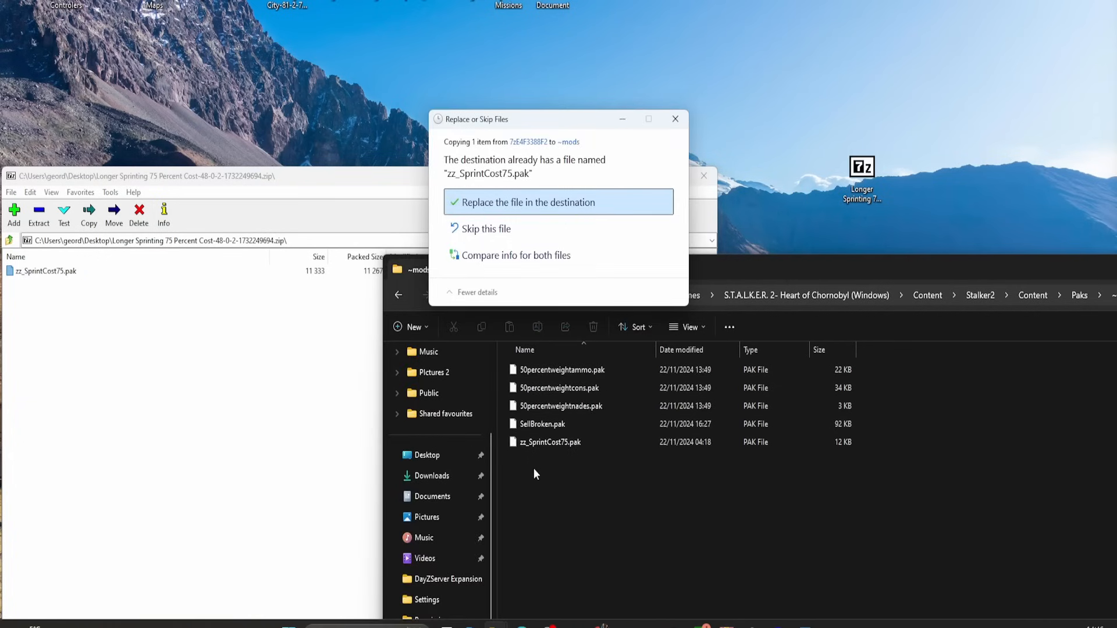
click(527, 203)
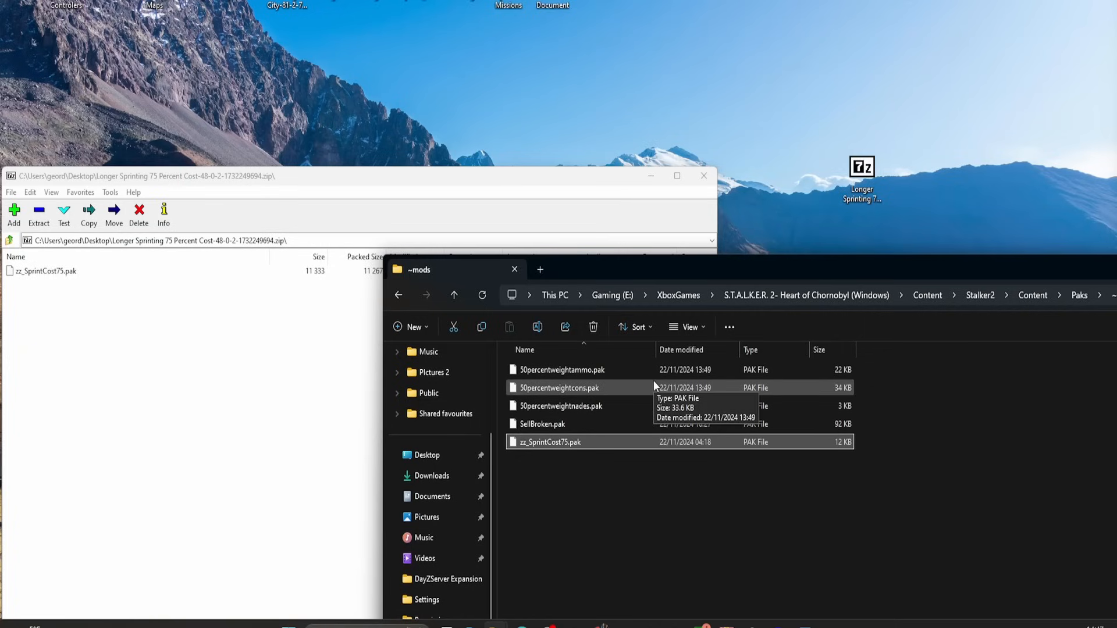
mouse_move(416, 527)
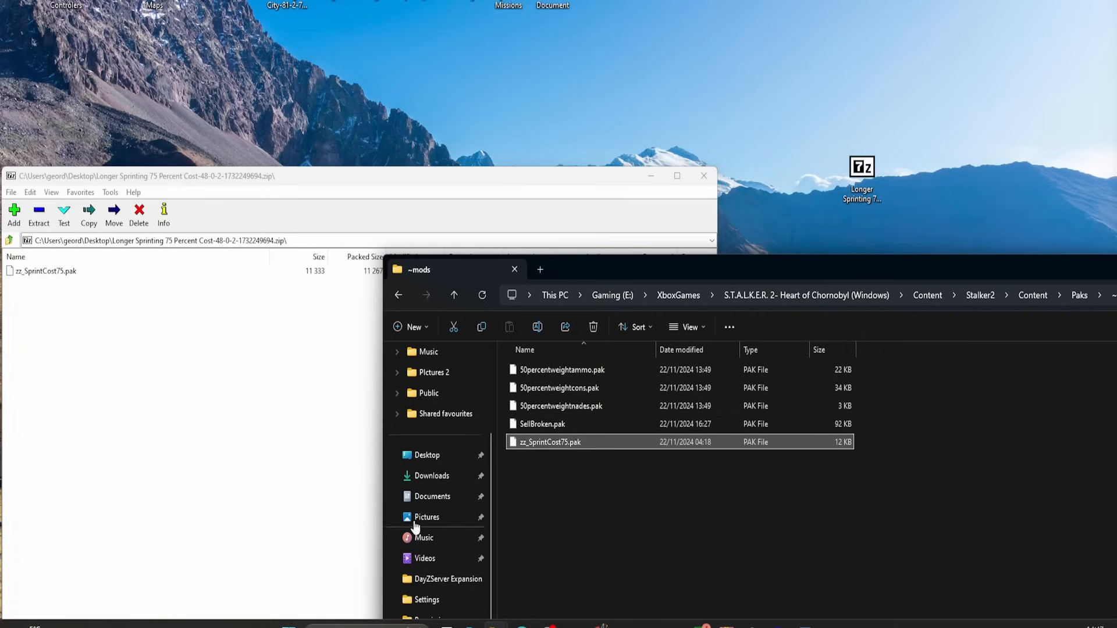
right_click(549, 442)
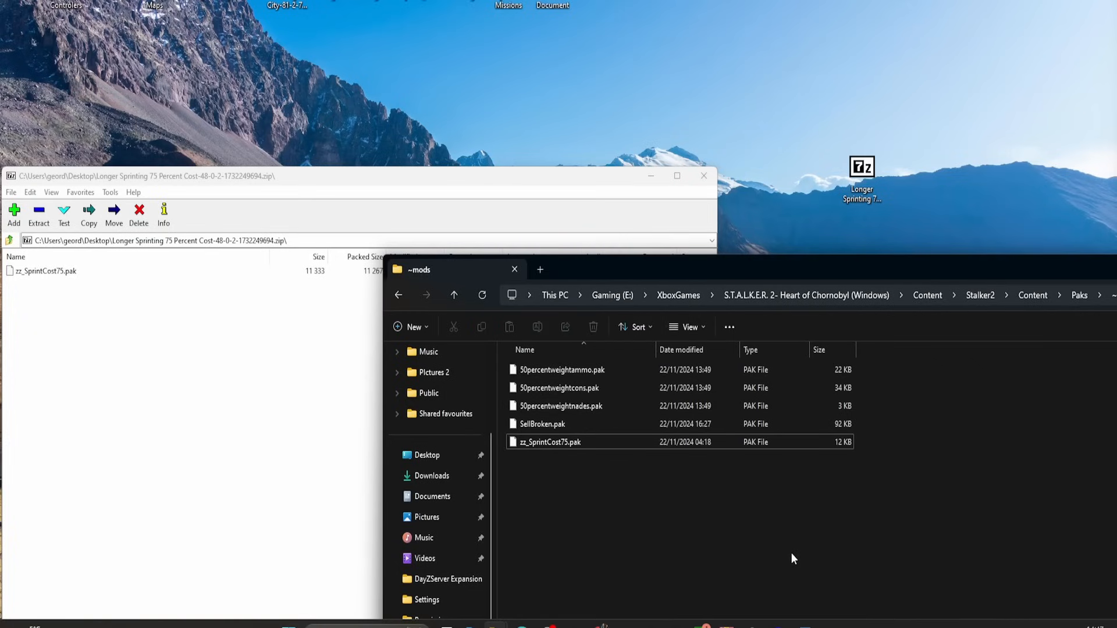
mouse_move(873, 559)
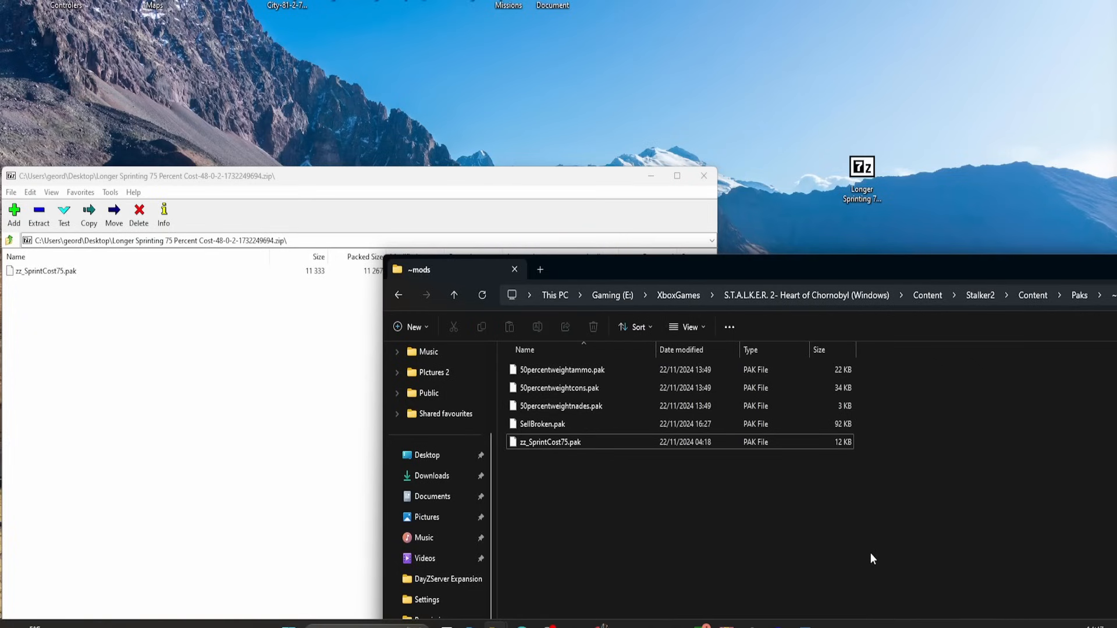